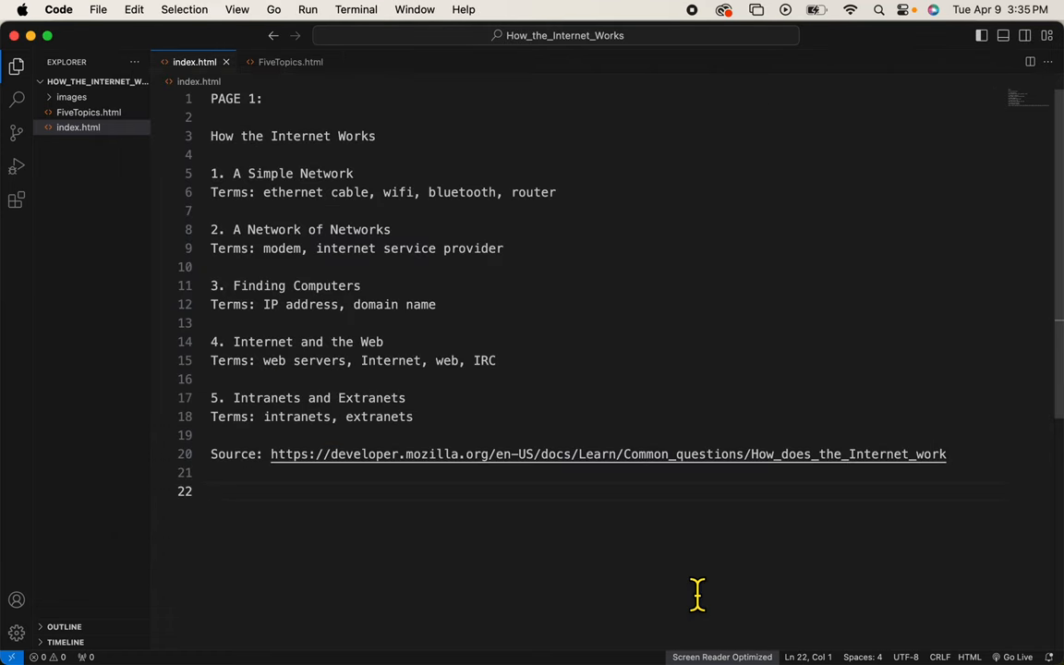
mouse_move(443, 184)
type("<!DOCTYPE html>")
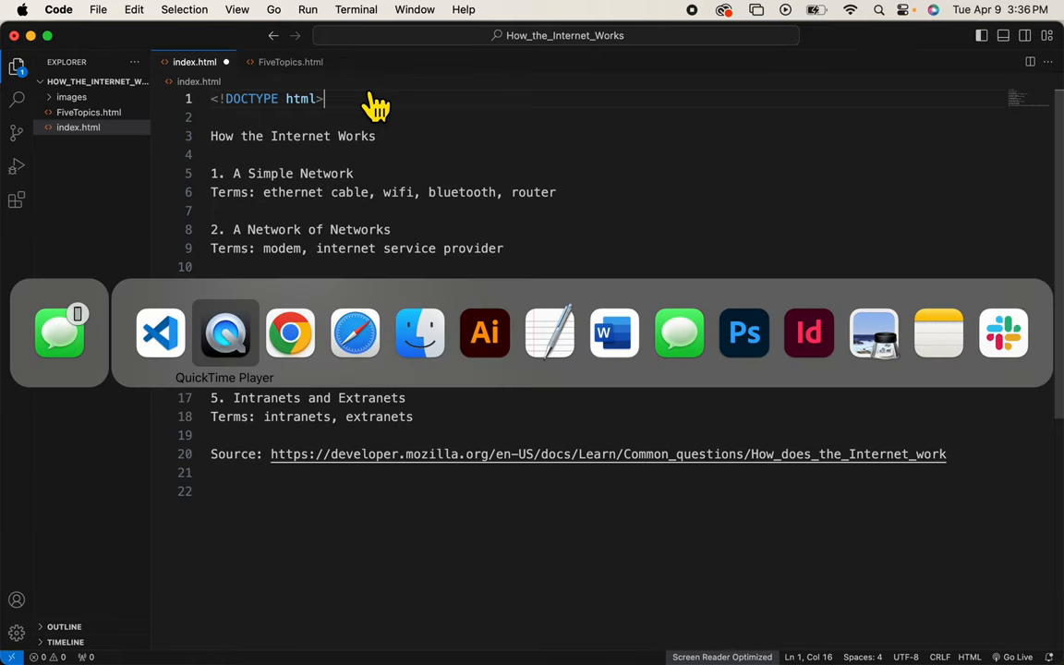
left_click(225, 332)
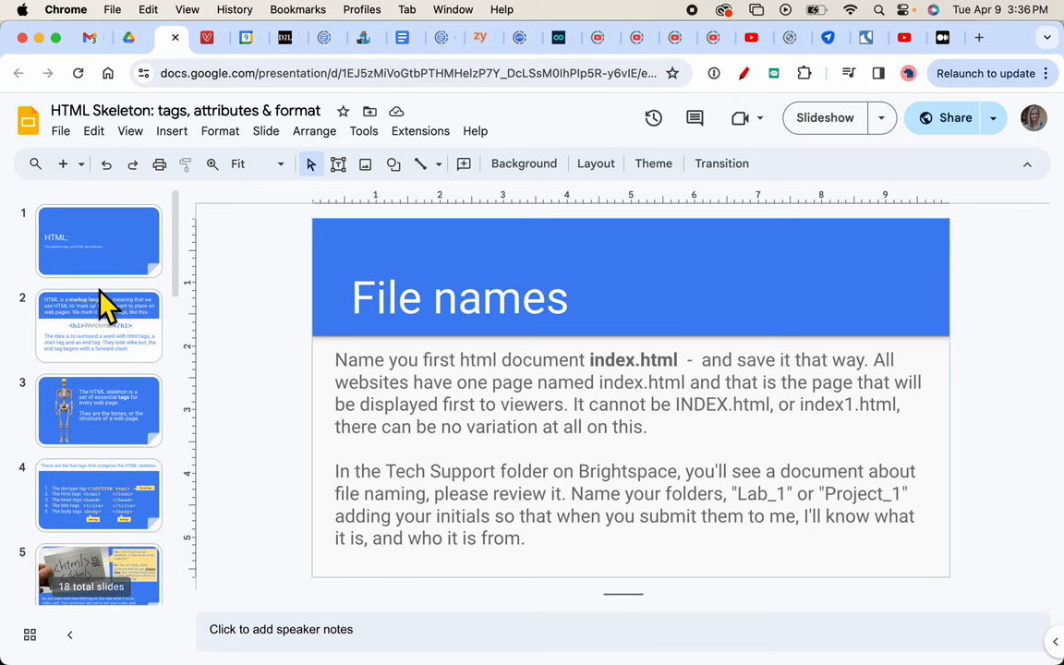
left_click(100, 426)
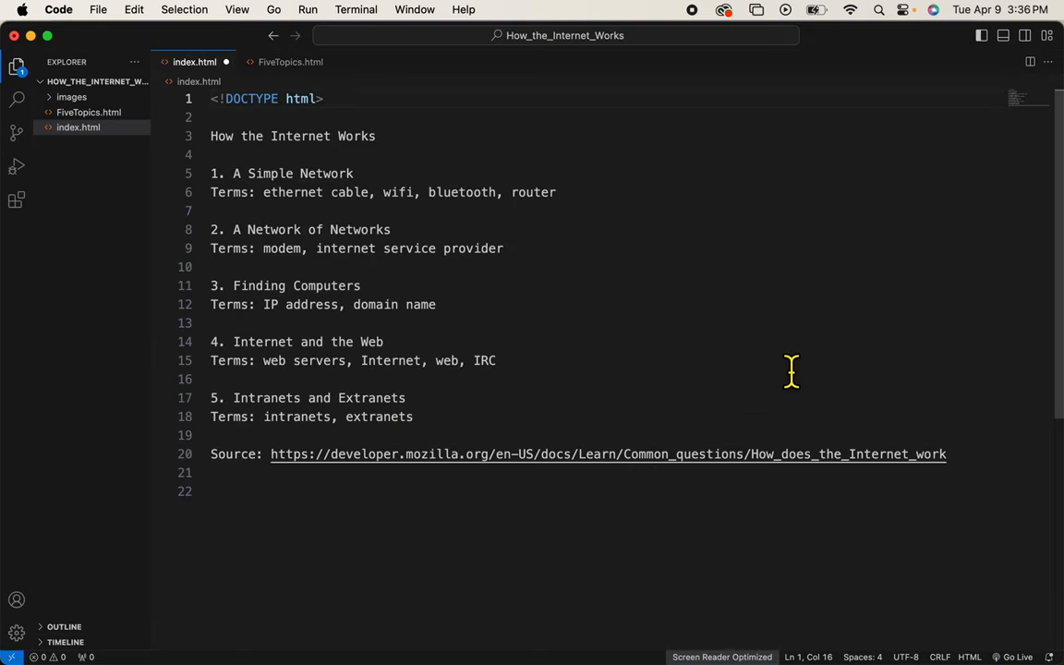
Step: Wrap index.html's content in an html element, opening after the doctype and closing at the end
type("<")
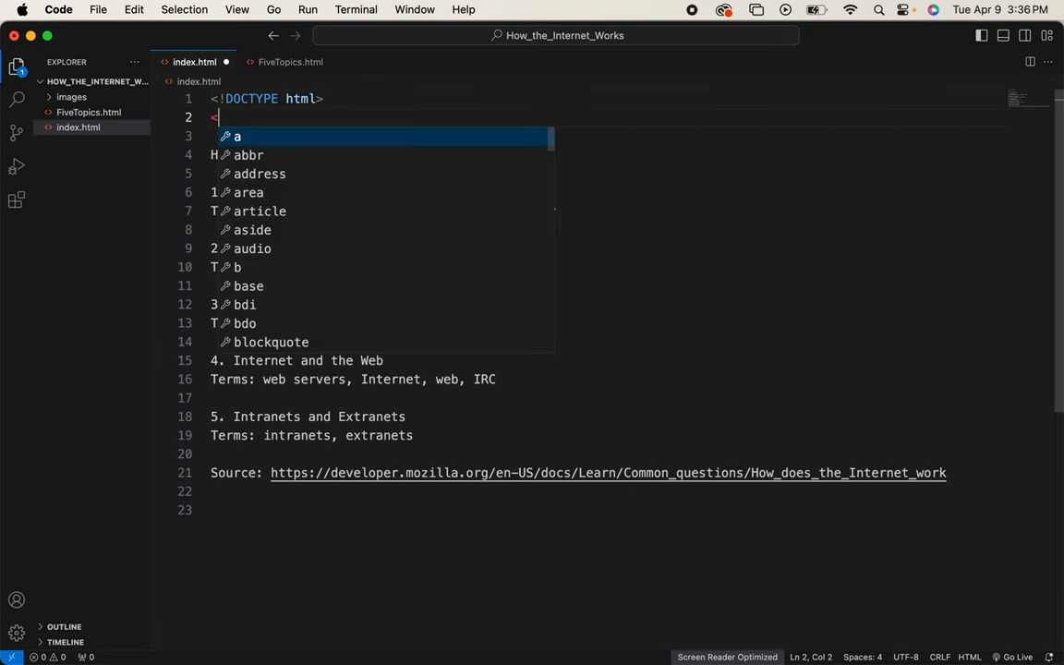
type("html>")
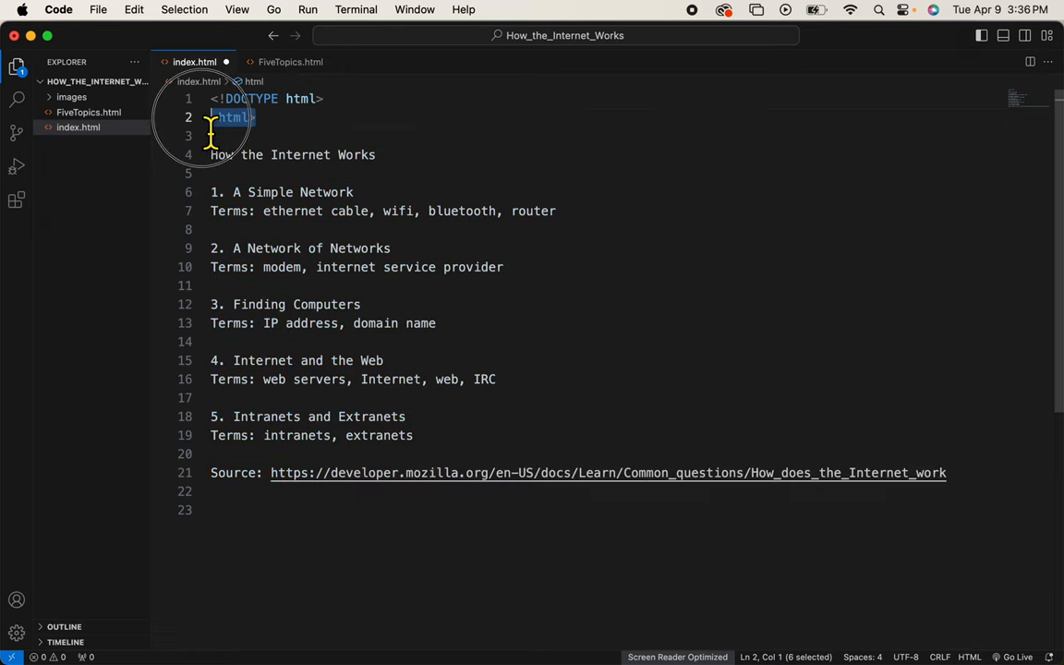
left_click(244, 510)
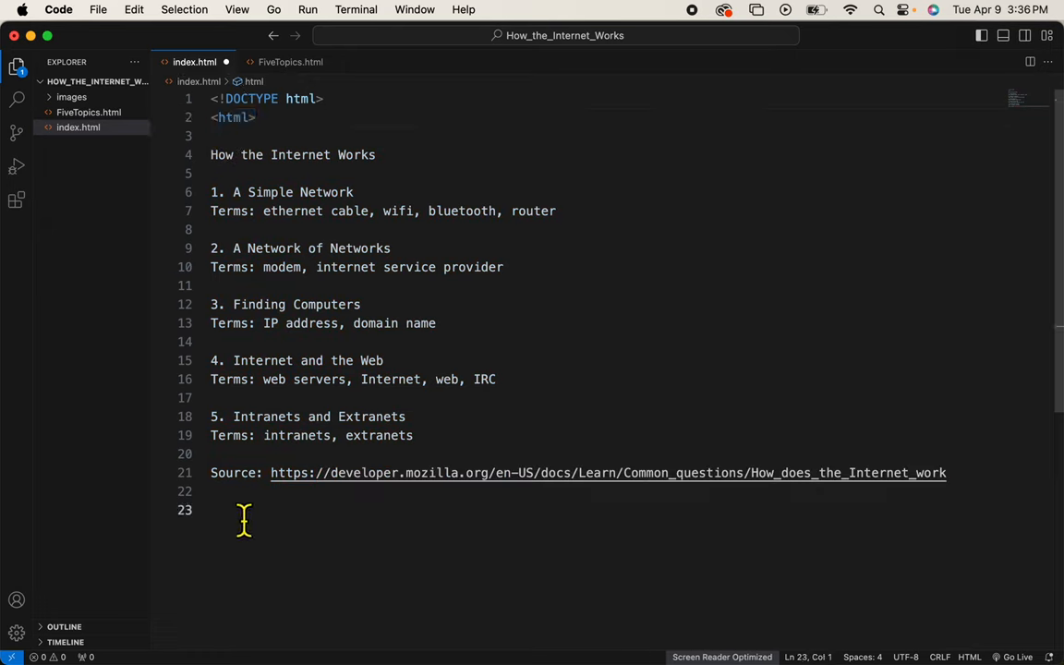
type("</html>")
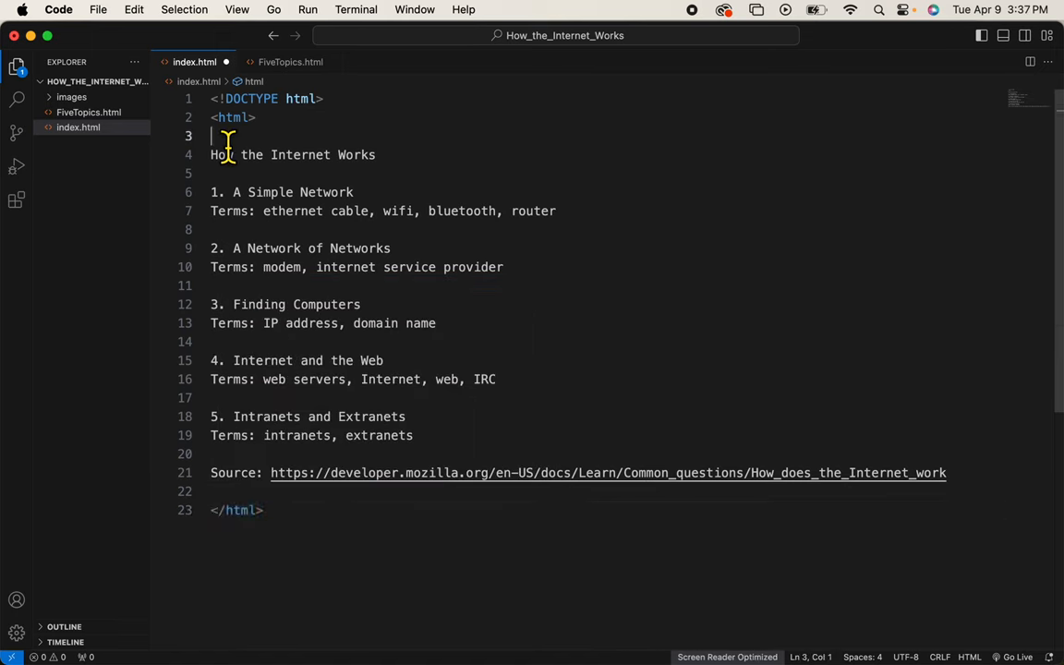
Step: Add a head with the title 'How the Internet Works' taken from the page heading
type("<head>")
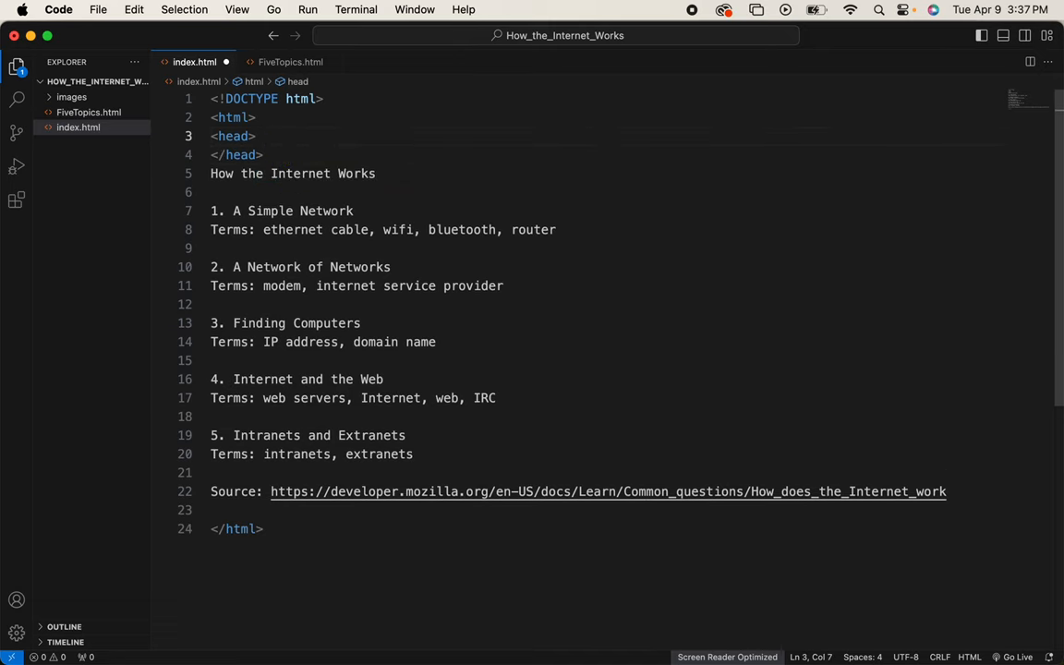
type("<title>")
type("</title>")
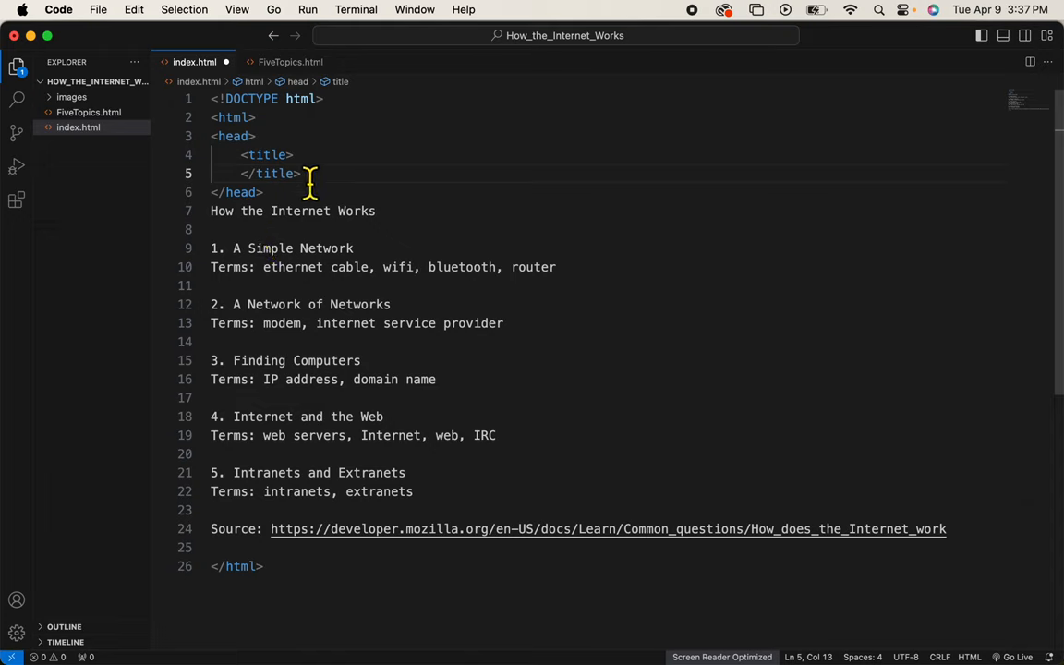
left_click_drag(270, 210, 377, 210)
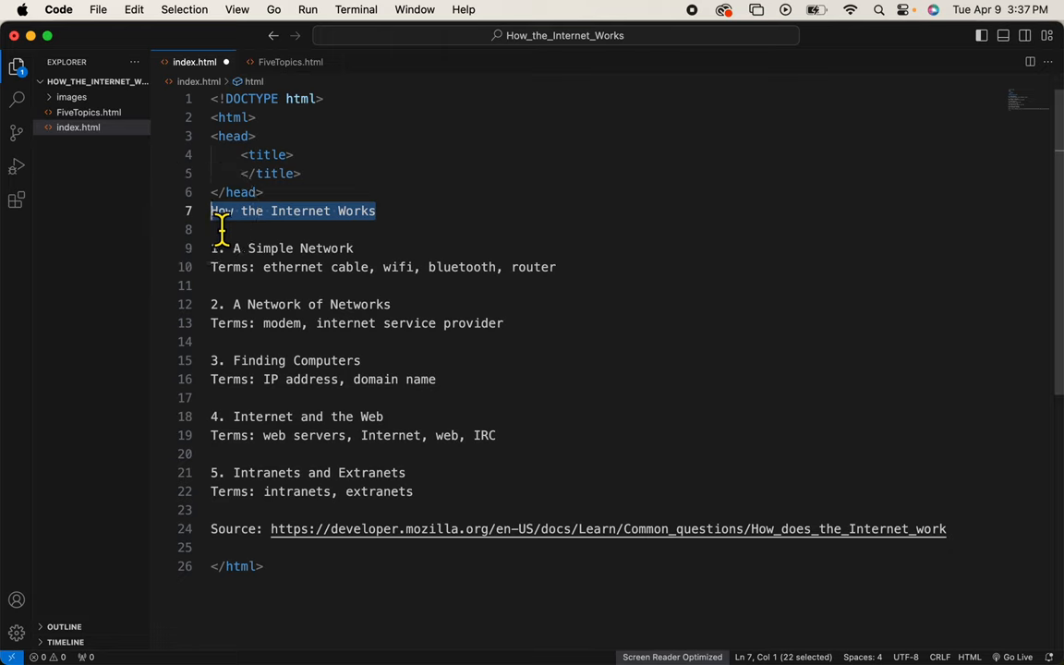
mouse_move(326, 174)
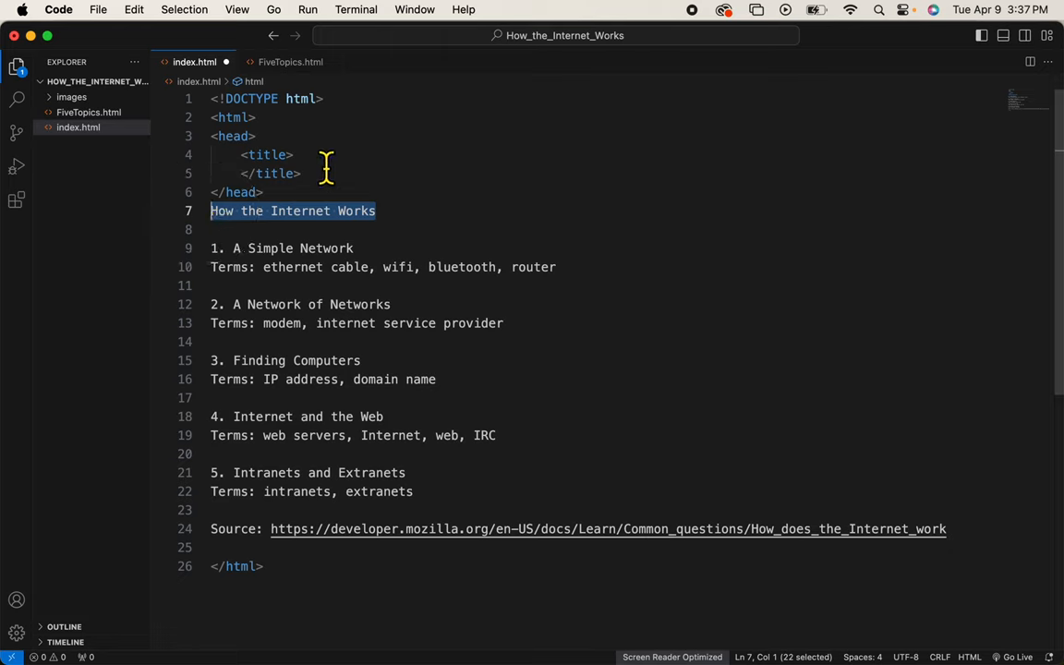
type("How the Internet Works")
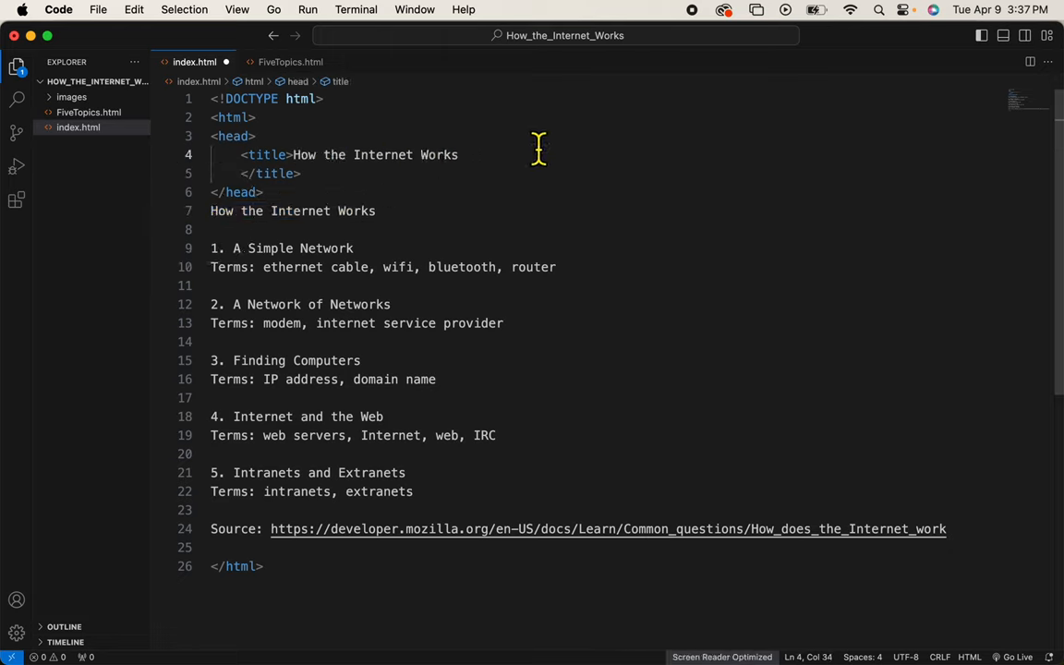
Step: Add opening and closing body tags around the page content after the head
left_click(262, 192)
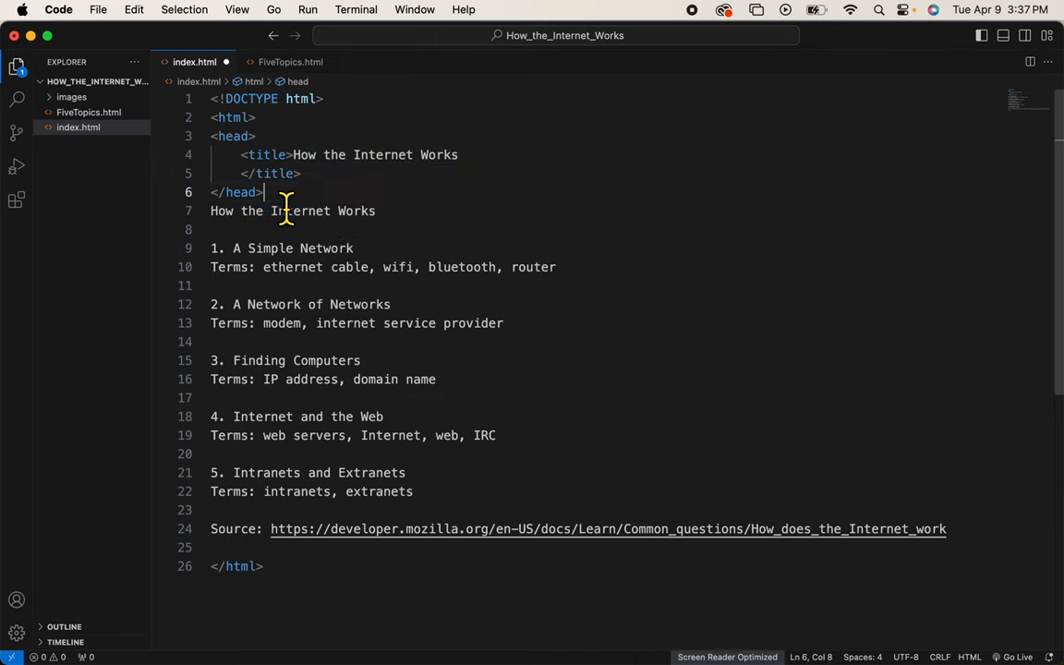
type("<")
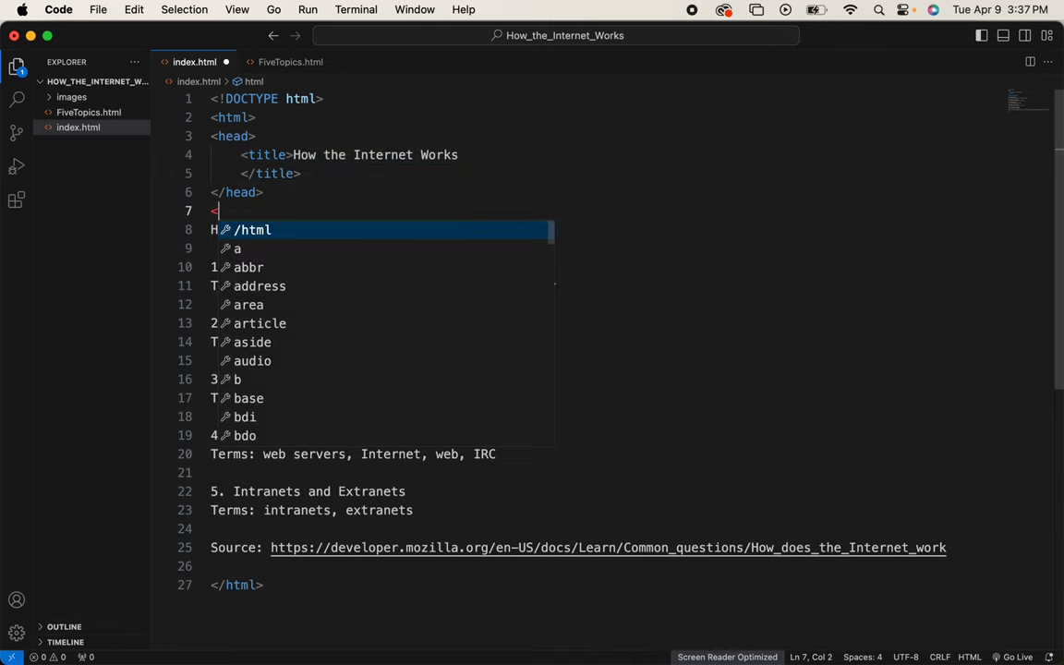
type("body>")
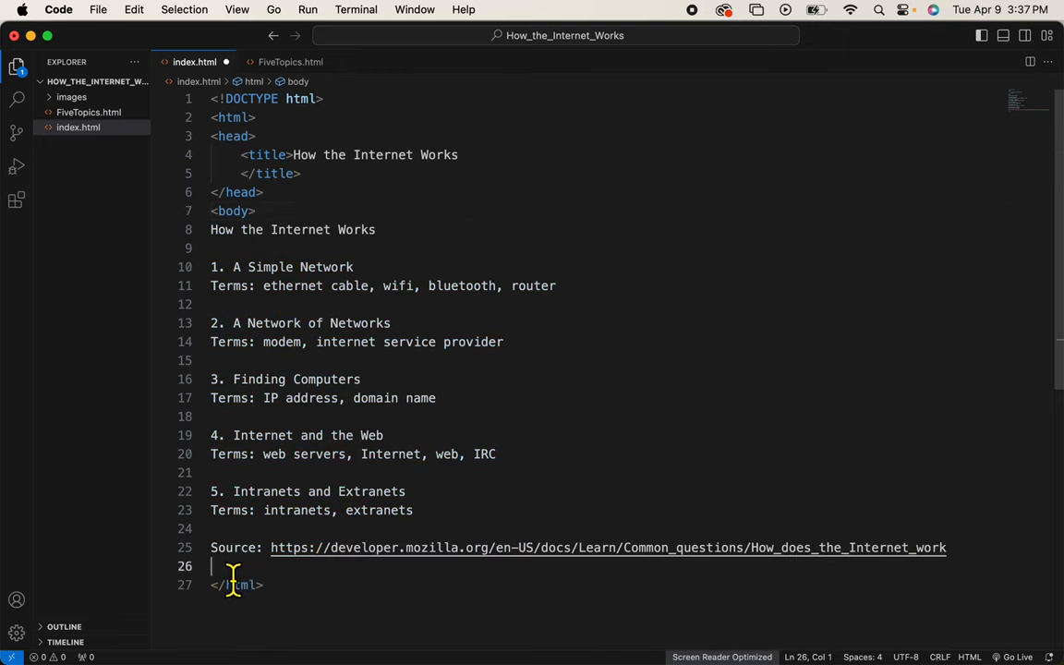
type("</body>")
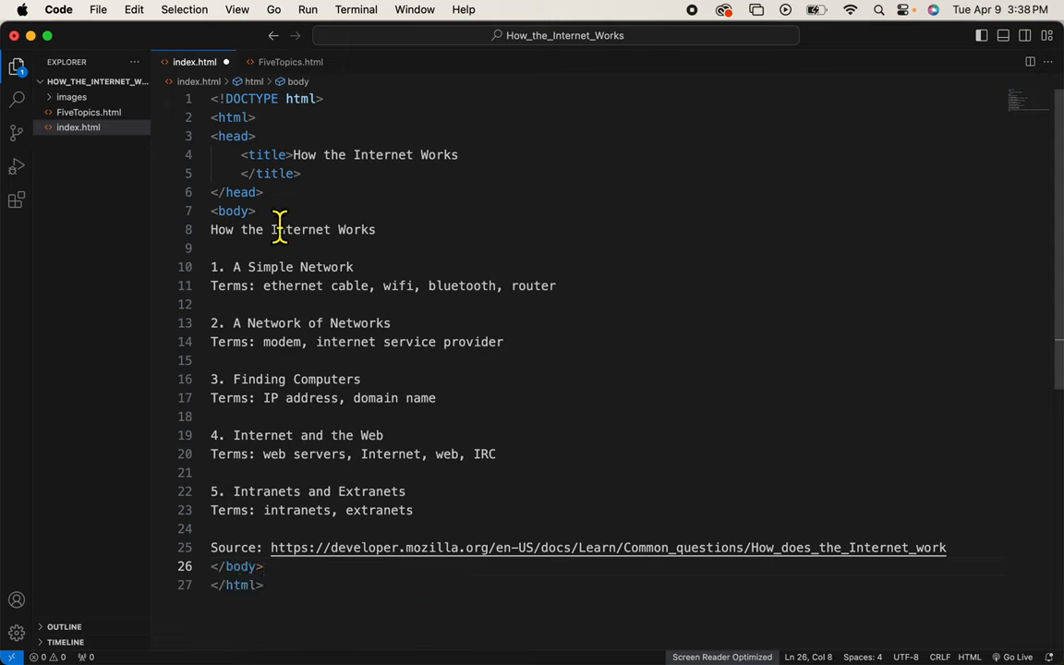
left_click_drag(278, 229, 362, 379)
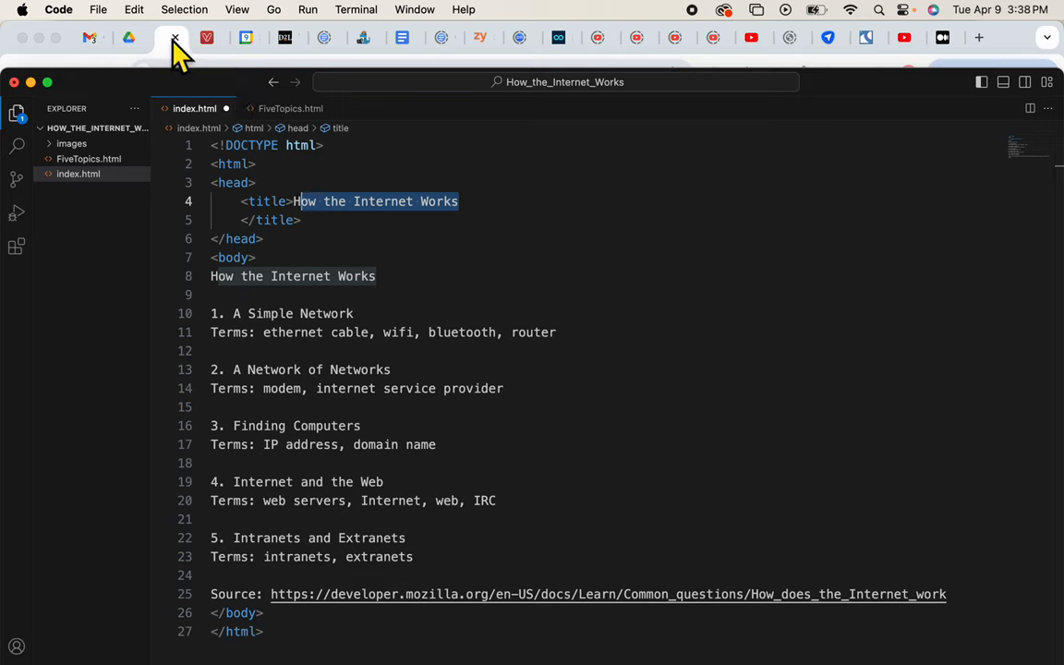
mouse_move(983, 47)
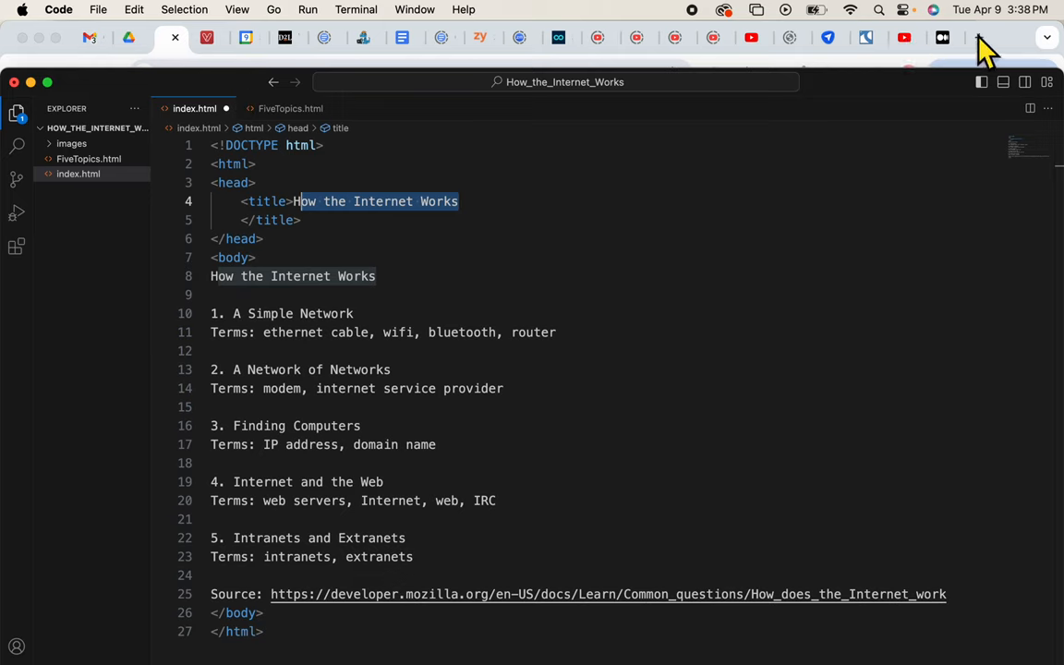
mouse_move(118, 59)
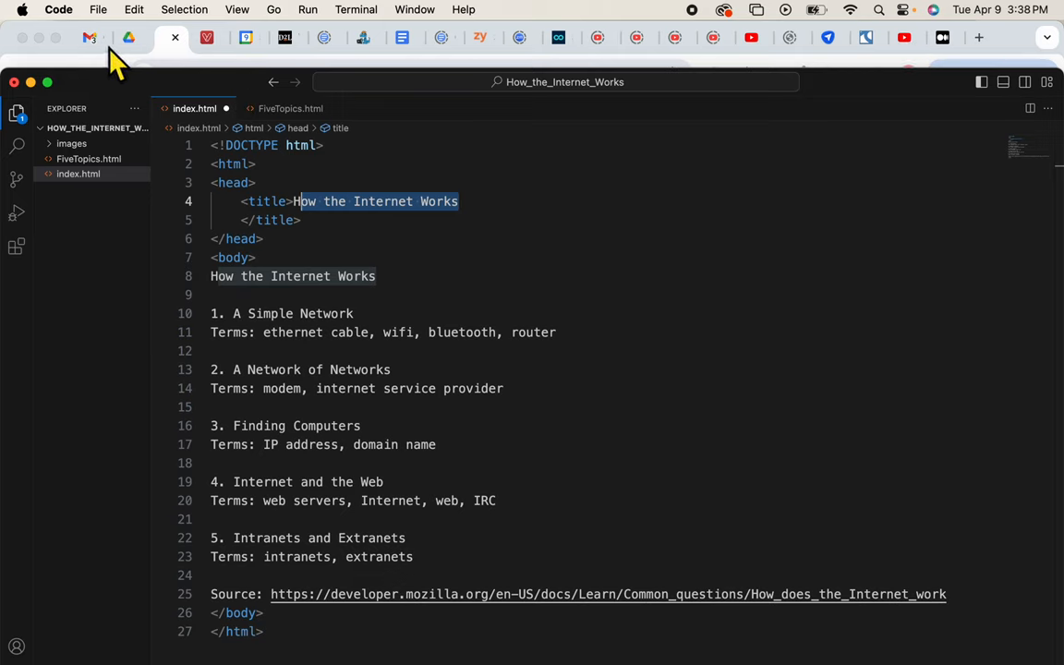
mouse_move(425, 52)
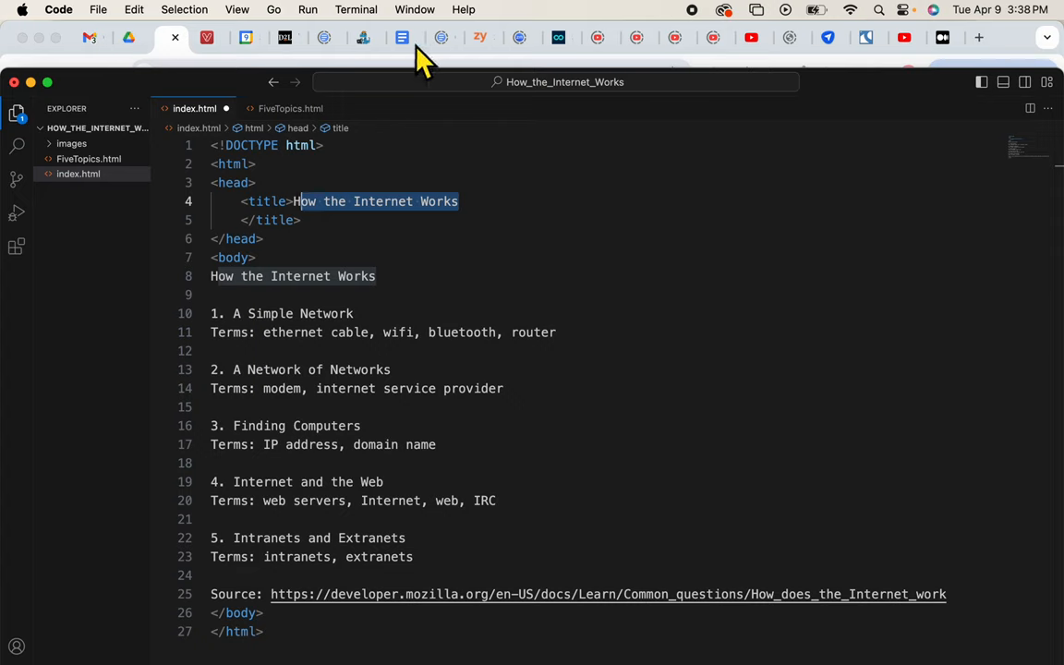
mouse_move(529, 222)
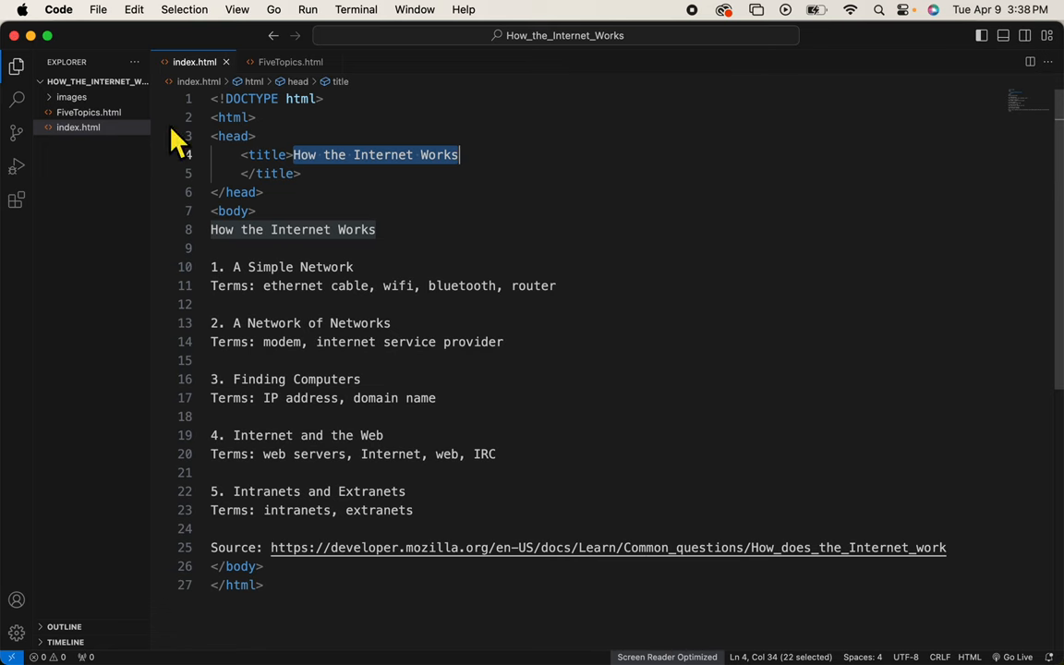
Step: In FiveTopics.html, replace the 'Page 2:' label with <!DOCTYPE html> and an html element
left_click(290, 62)
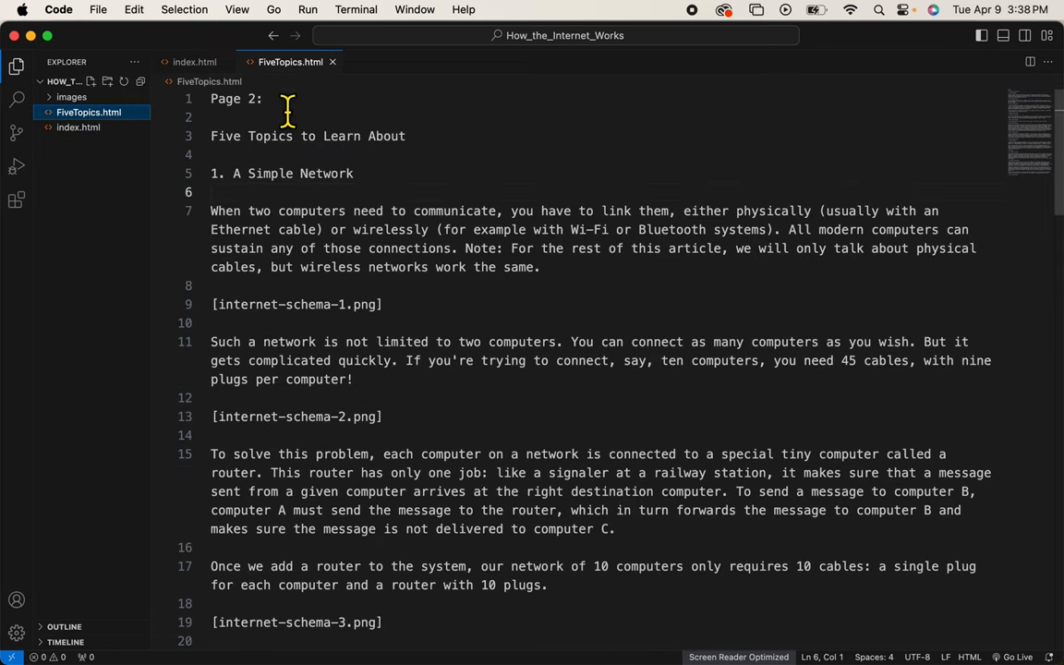
type("<!DOCTYPE html>")
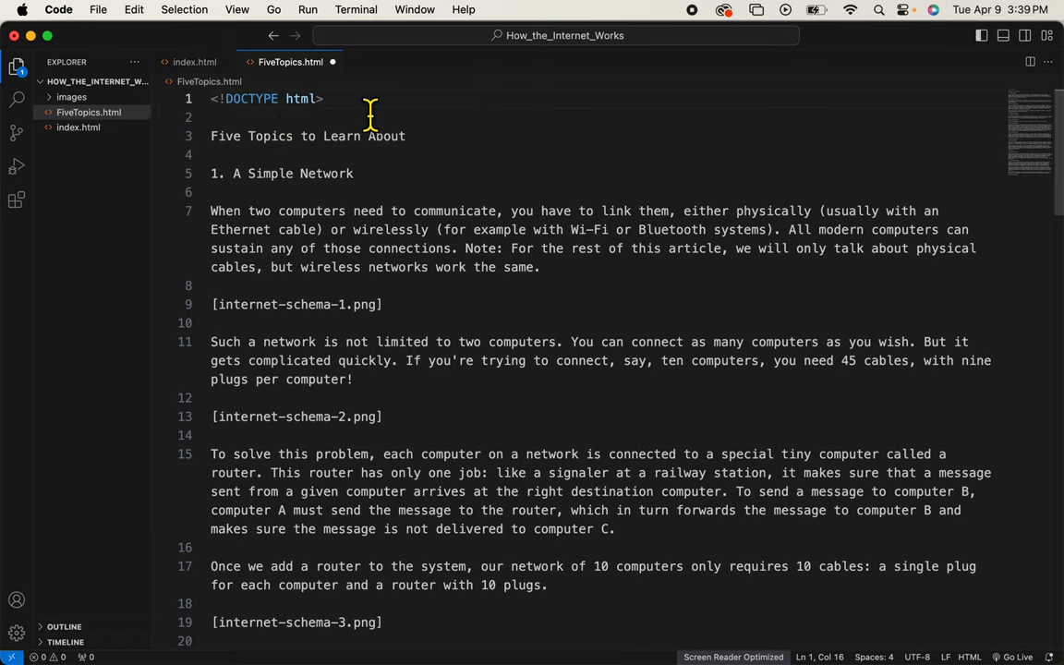
type("<")
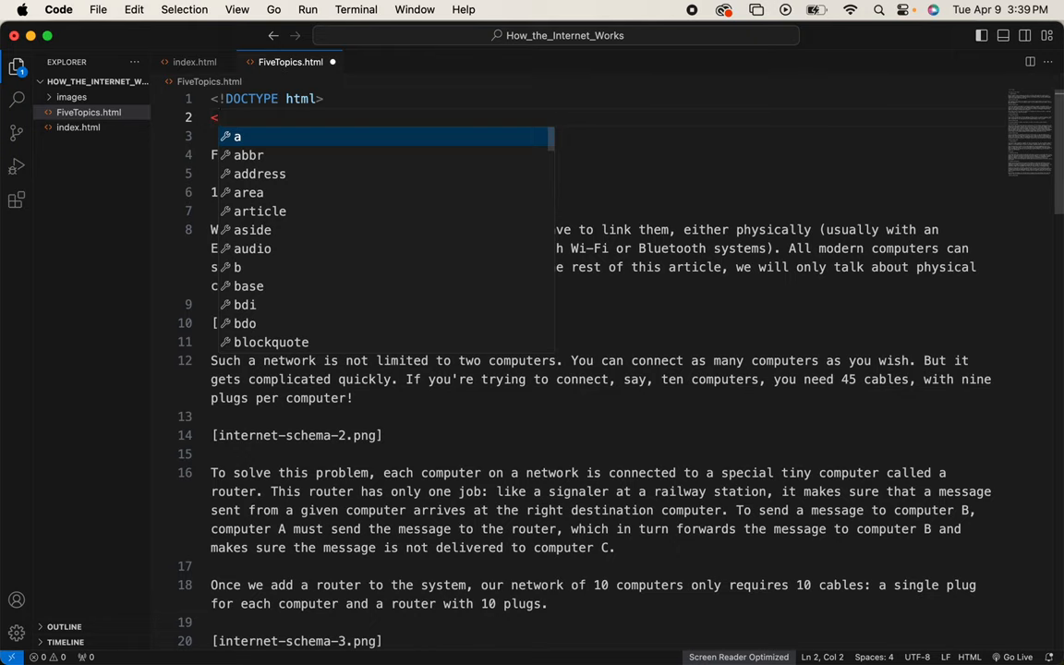
type("html")
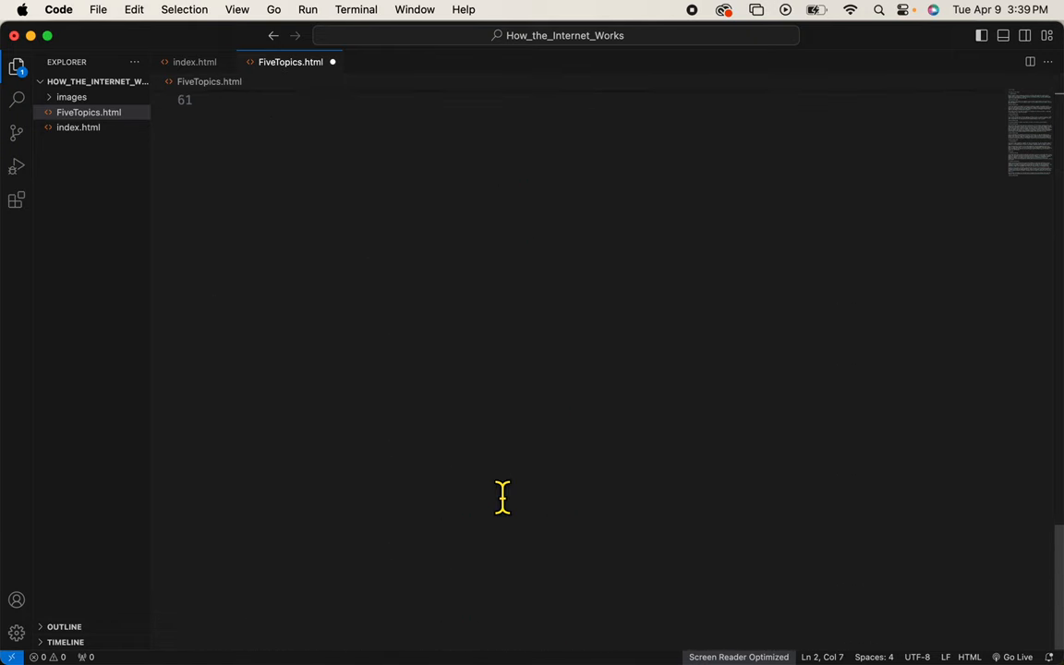
type("<html>")
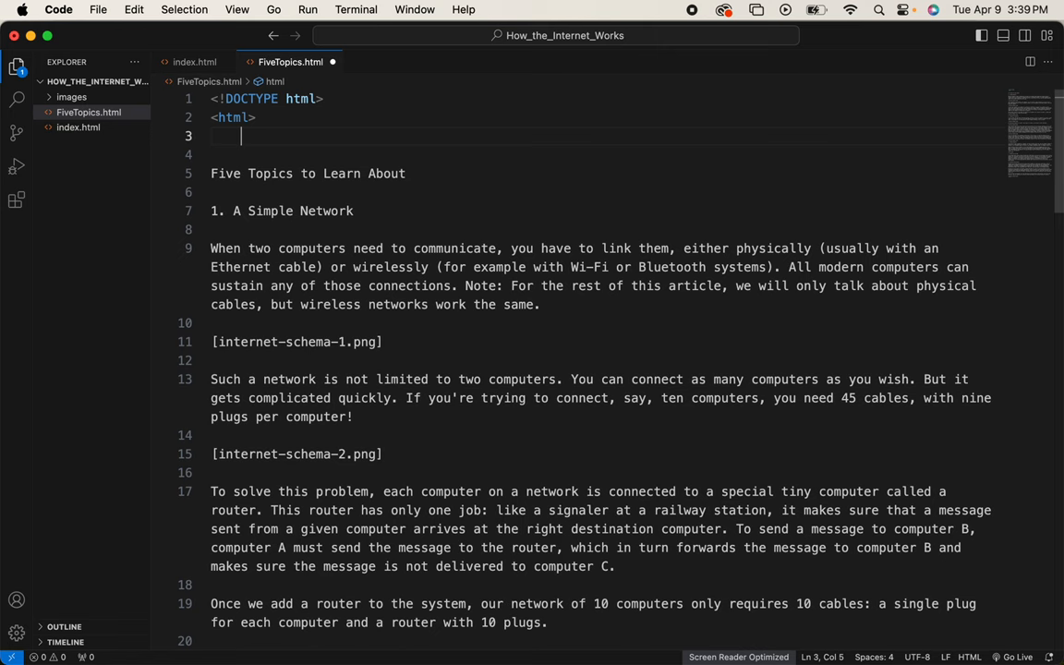
Step: Add a head containing the title 'Five Topics to Learn About'
type("<head")
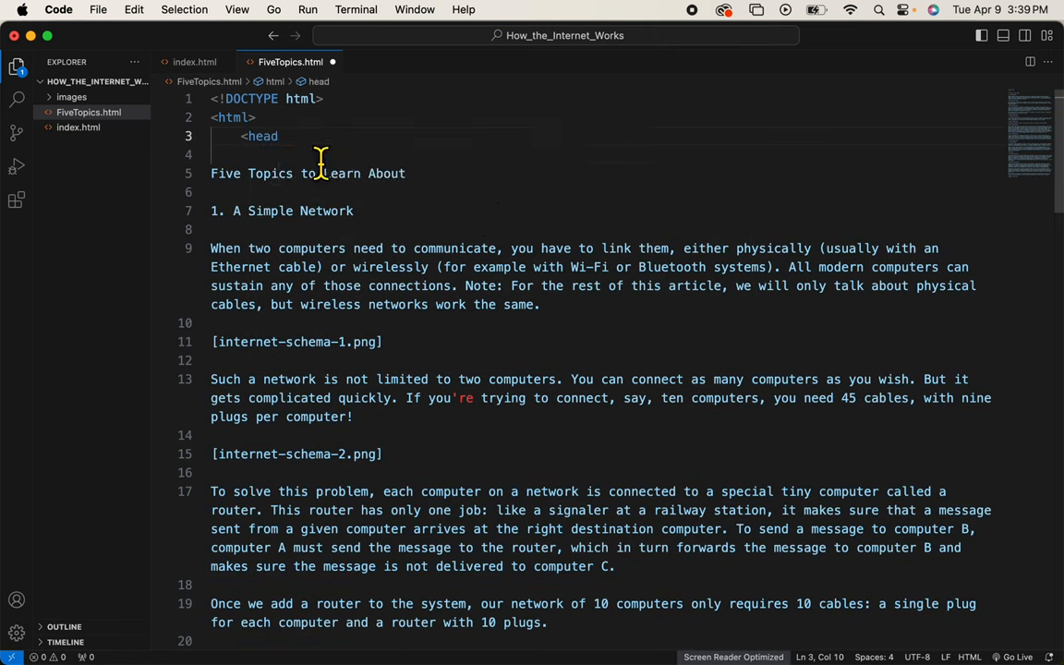
type(">")
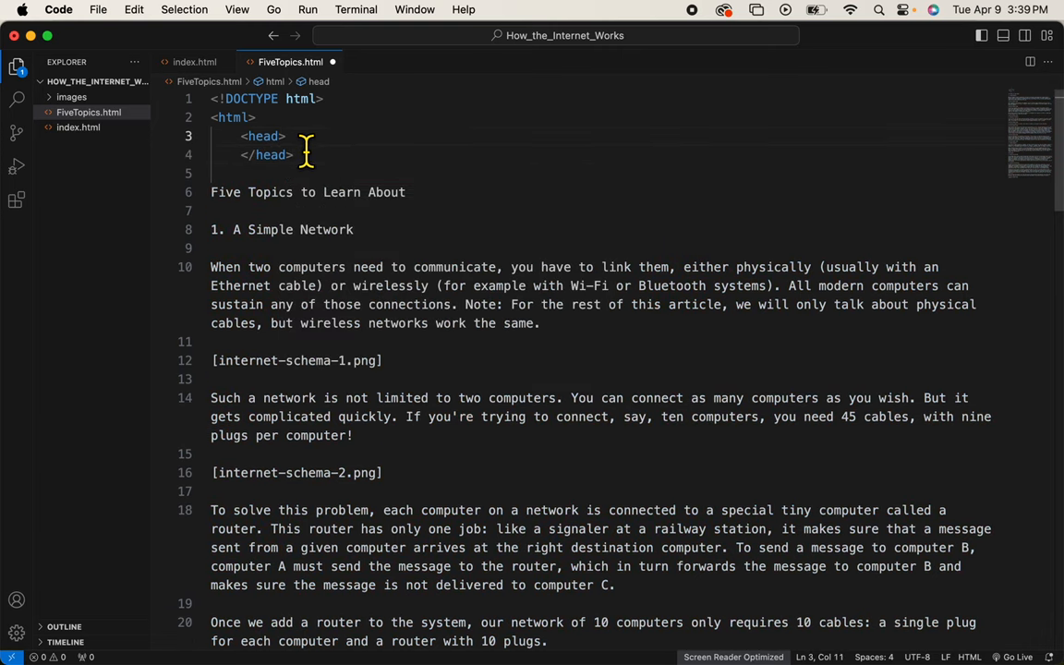
type("<title>")
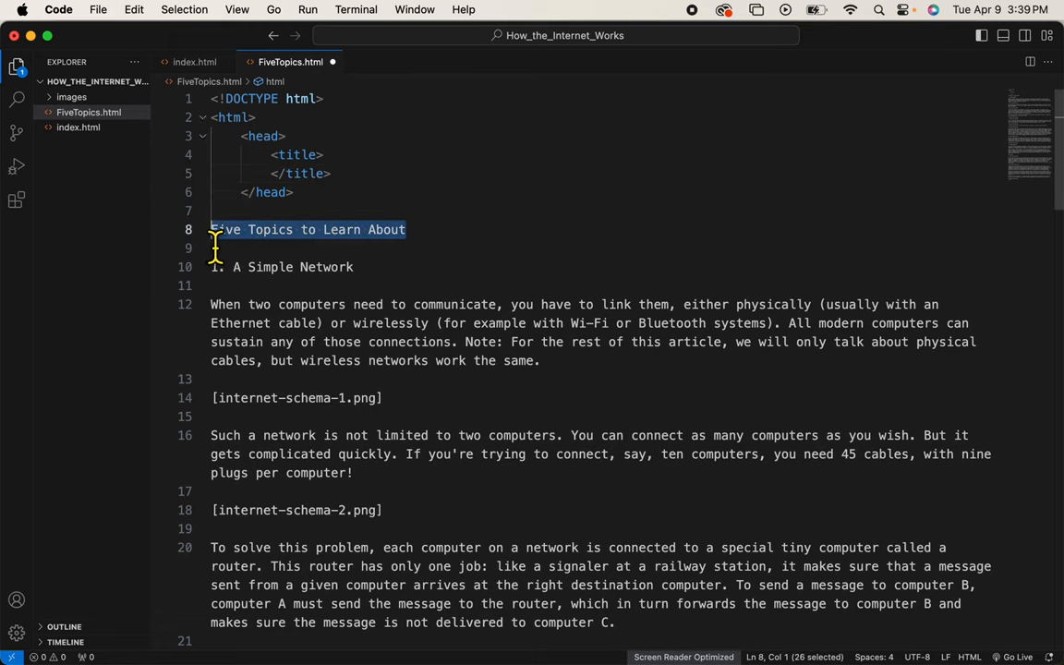
type("Five Topics to Learn About")
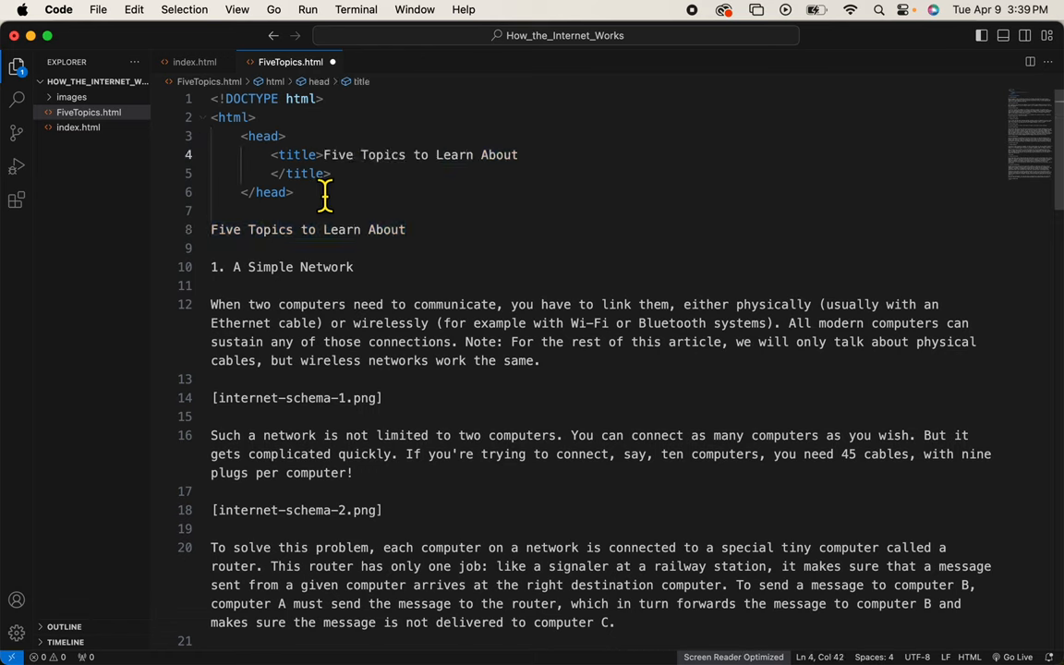
Step: Add a body tag below the head in FiveTopics.html, then return to the HTML Skeleton slides
type("<bod")
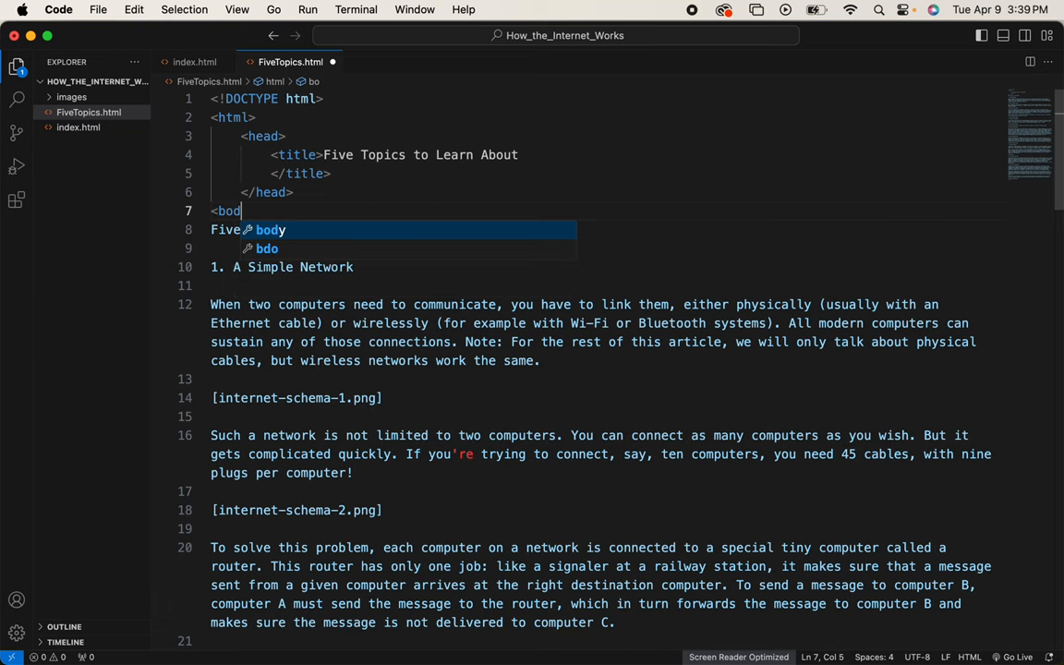
type(">")
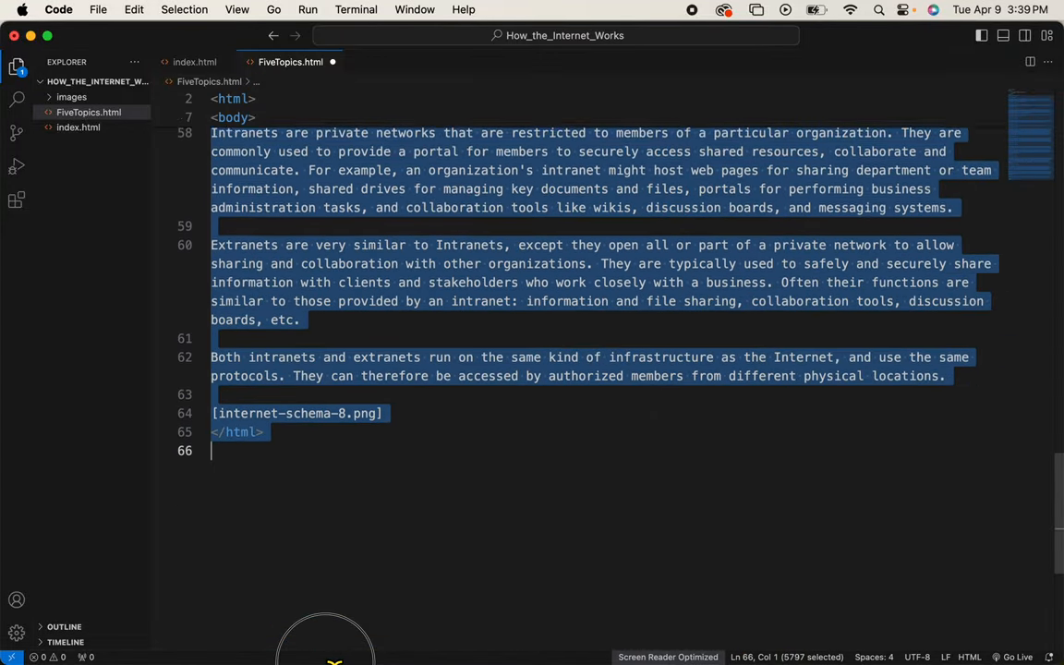
left_click(385, 196)
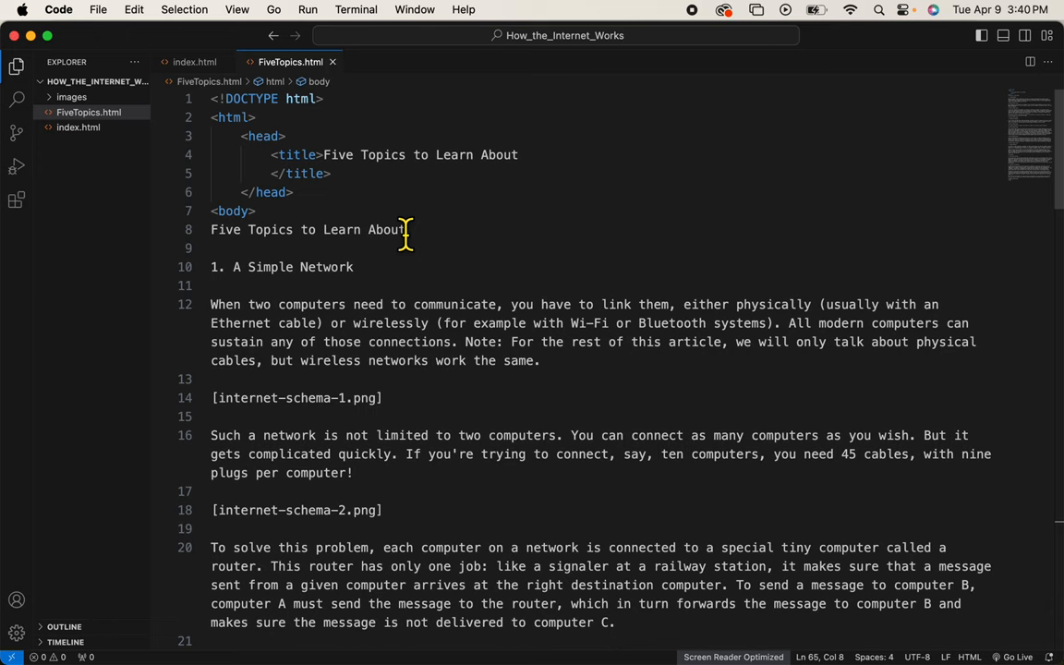
left_click(78, 125)
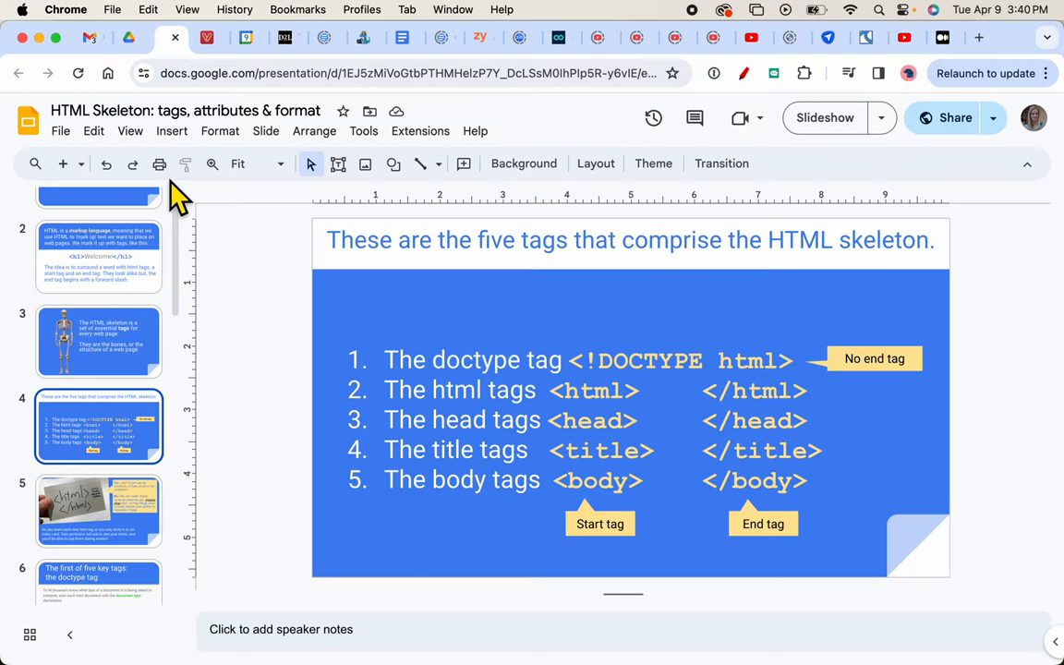
Step: Scroll the slide filmstrip down to reach slides 12–16 of the HTML Skeleton deck
scroll("down", 3)
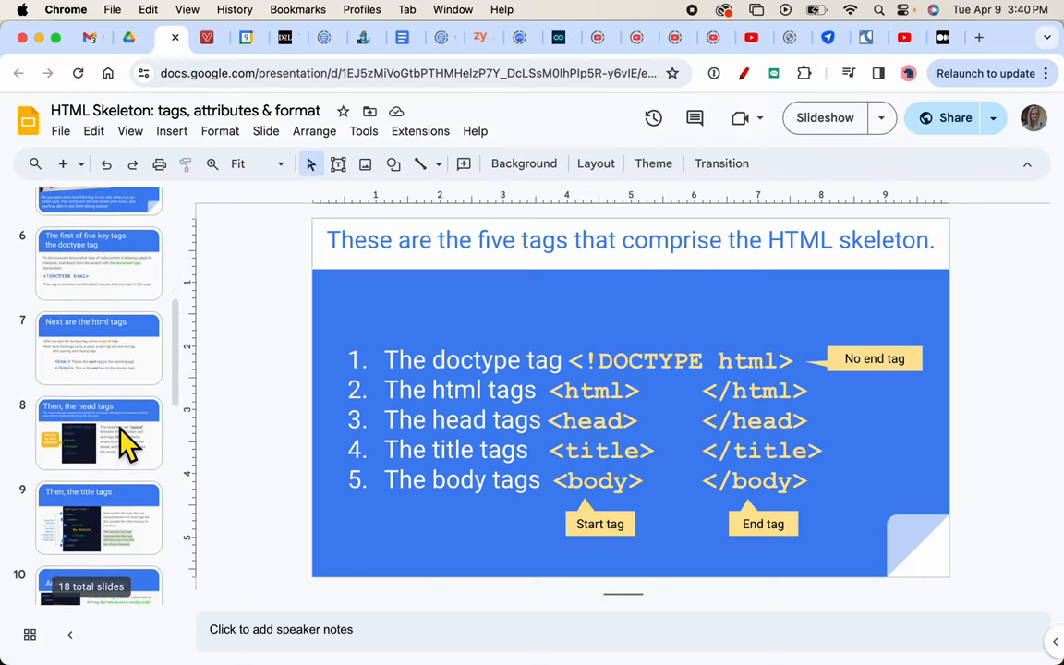
scroll("down", 3)
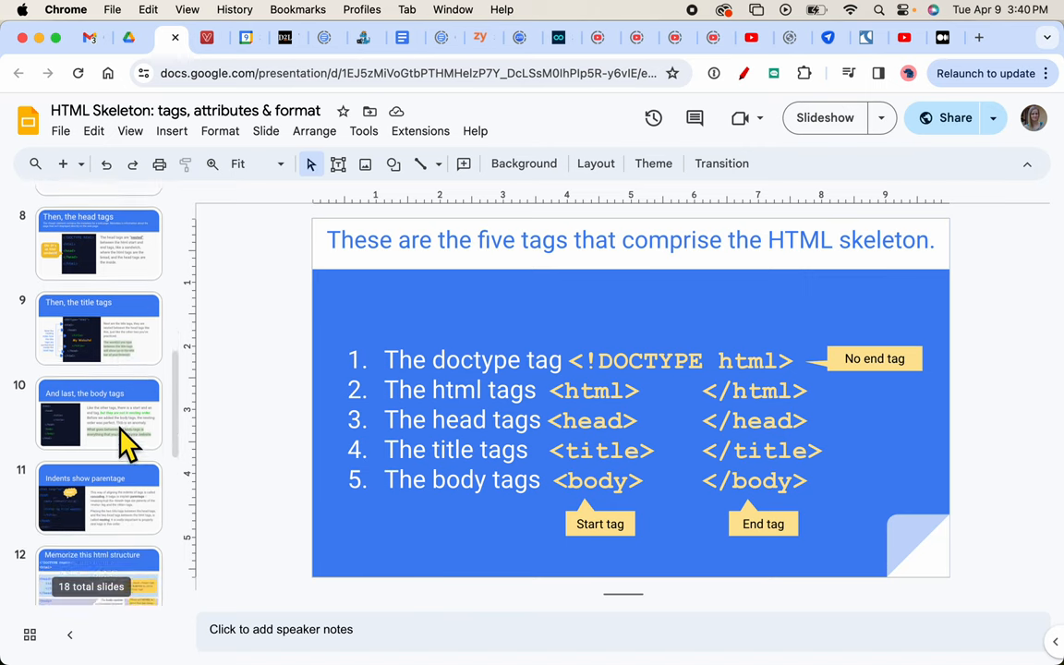
scroll("down", 3)
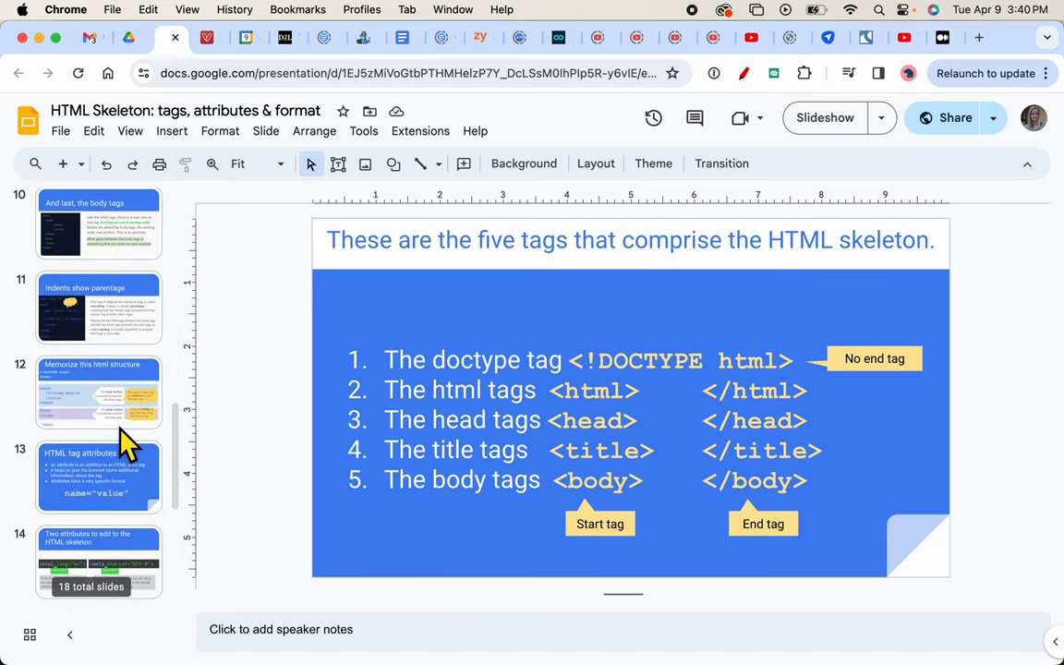
scroll("down", 3)
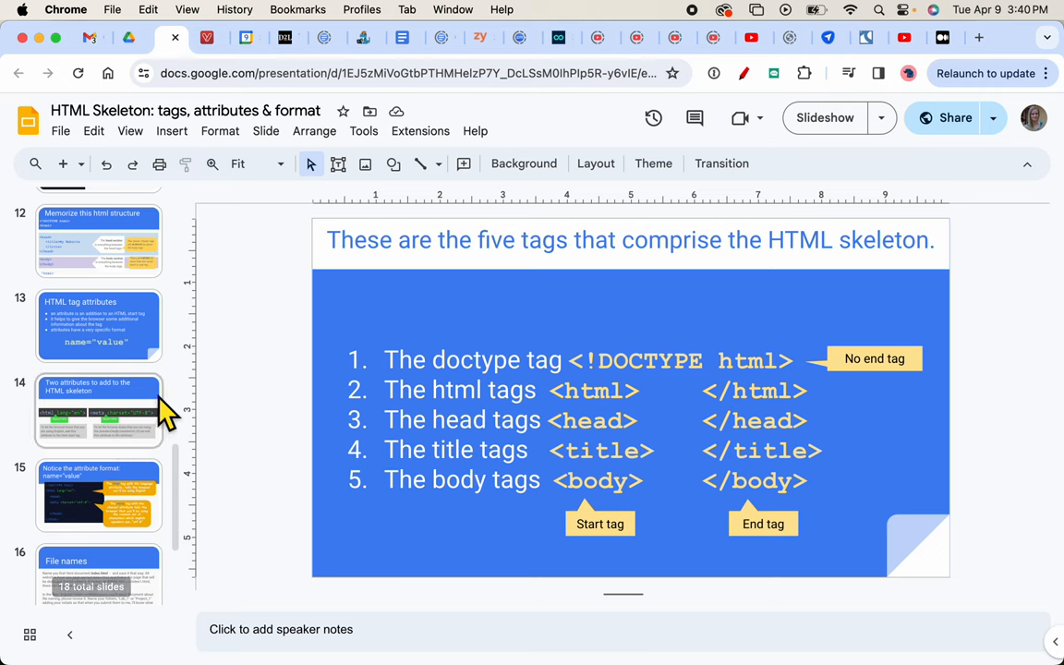
Step: View the 'HTML tag attributes' slide, then 'Two attributes to add to the HTML skeleton'
left_click(99, 325)
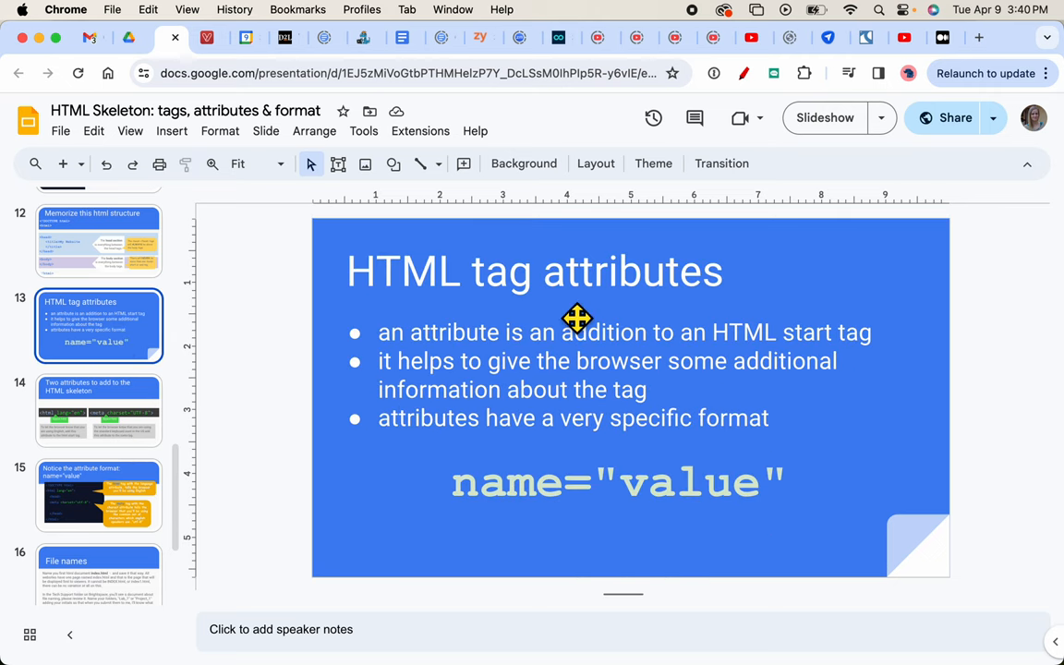
mouse_move(780, 325)
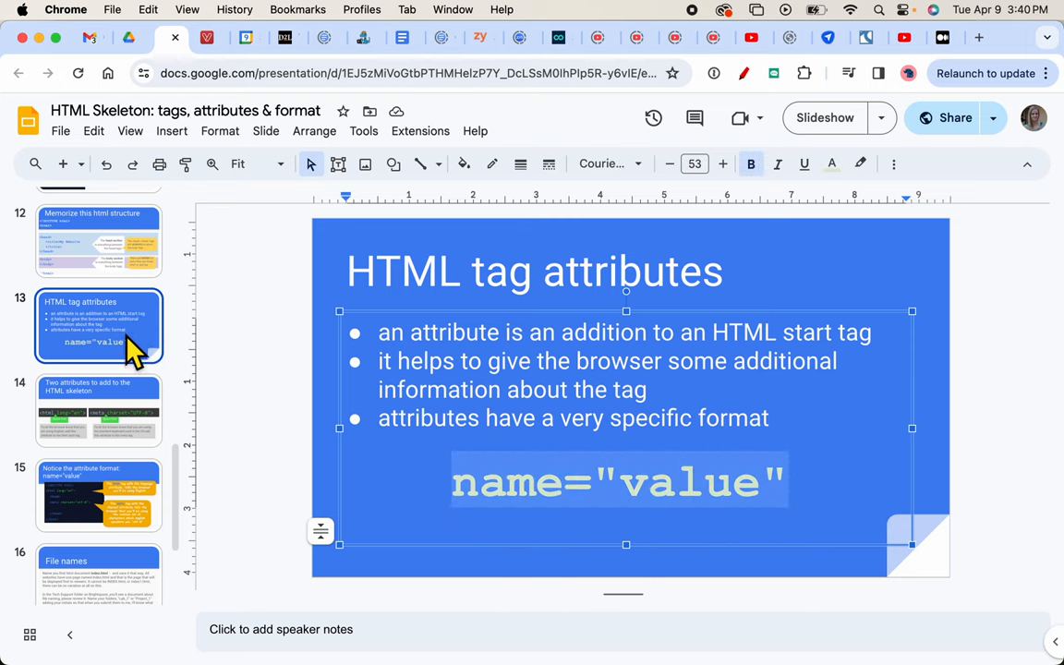
left_click(98, 410)
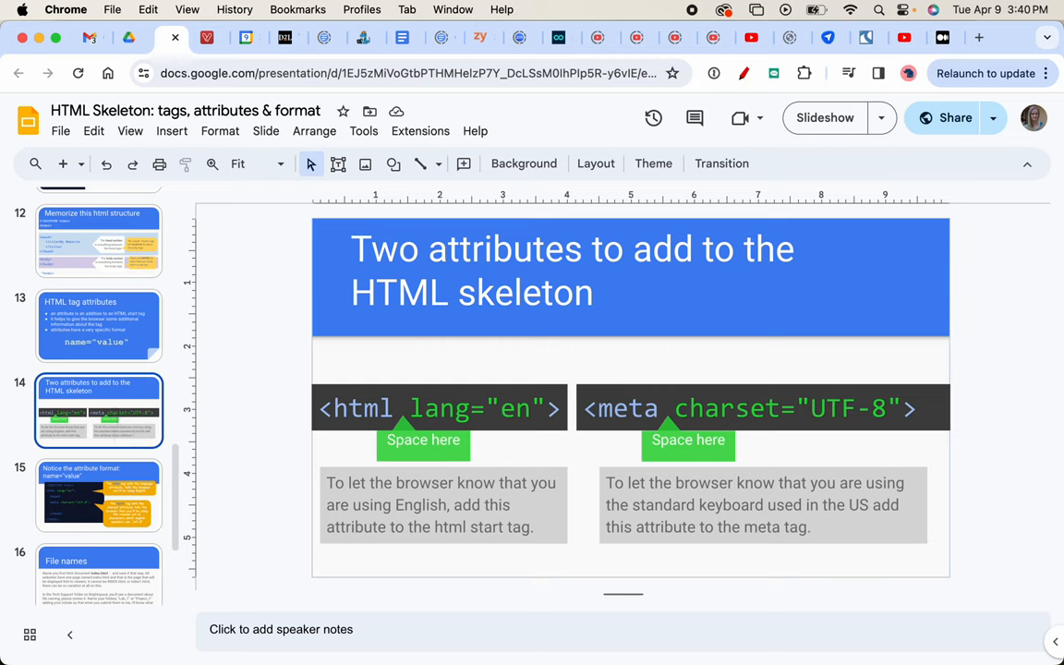
mouse_move(528, 436)
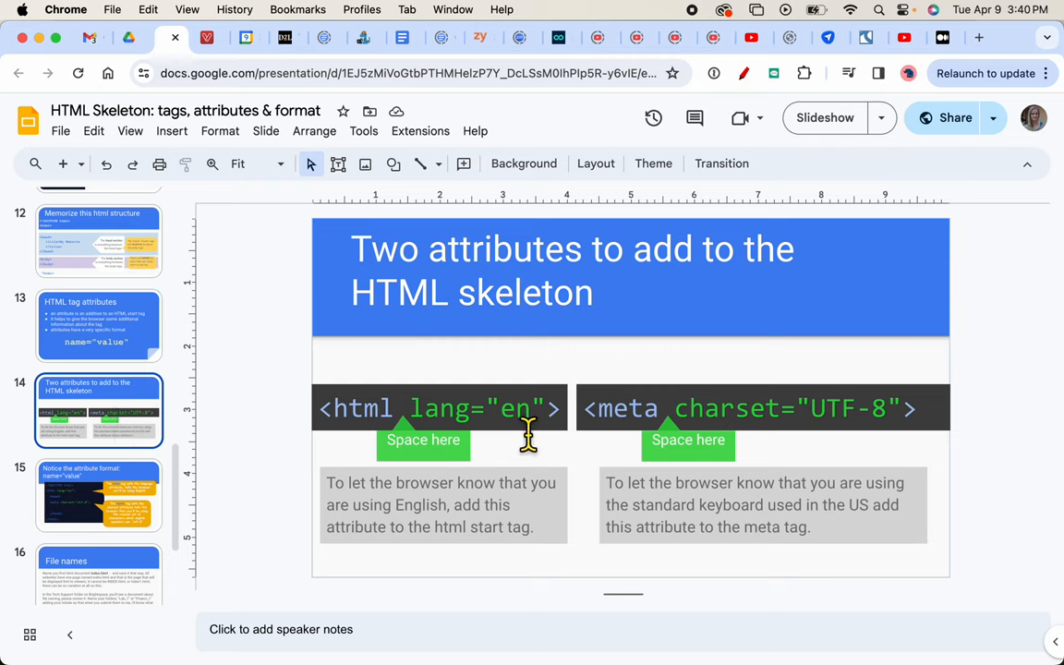
mouse_move(619, 429)
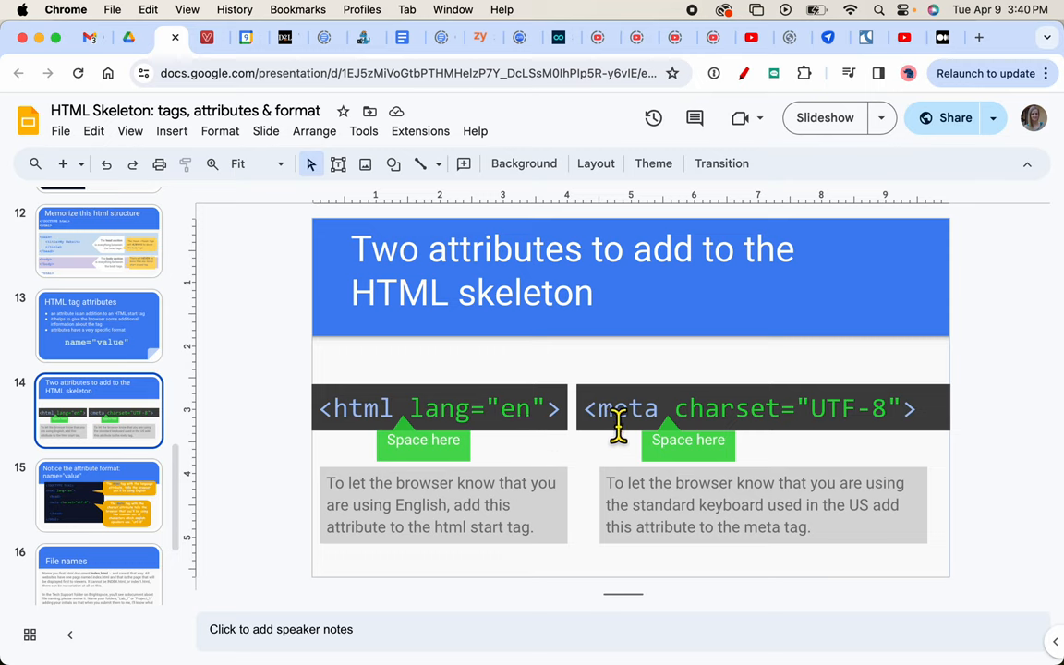
mouse_move(758, 440)
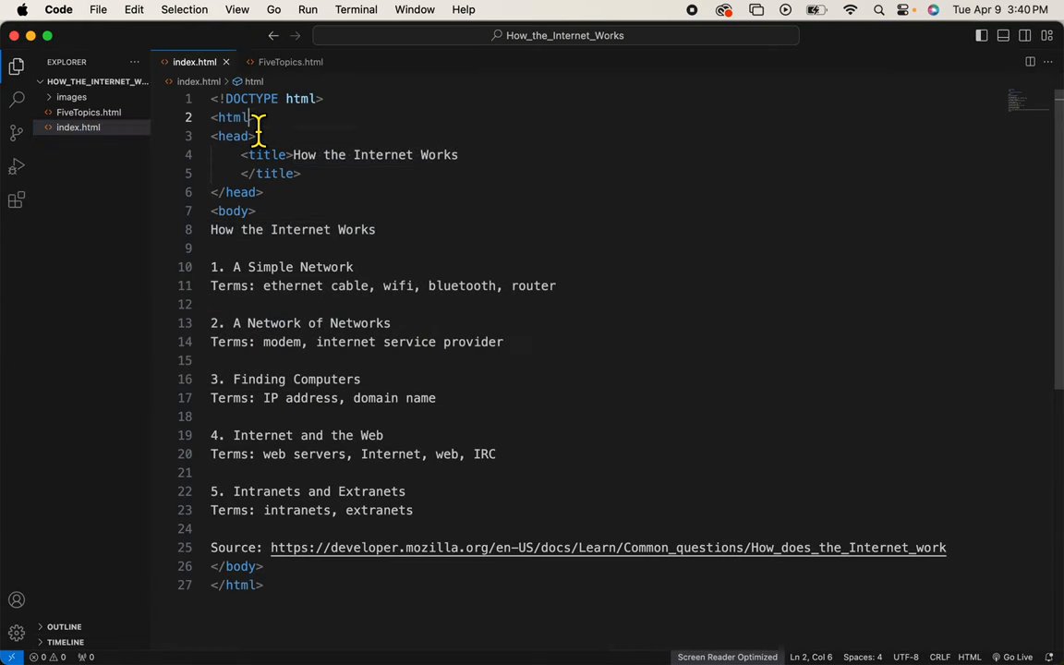
Step: Add lang="en" to index.html's html tag and open a new line inside the head
type("lang=\"")
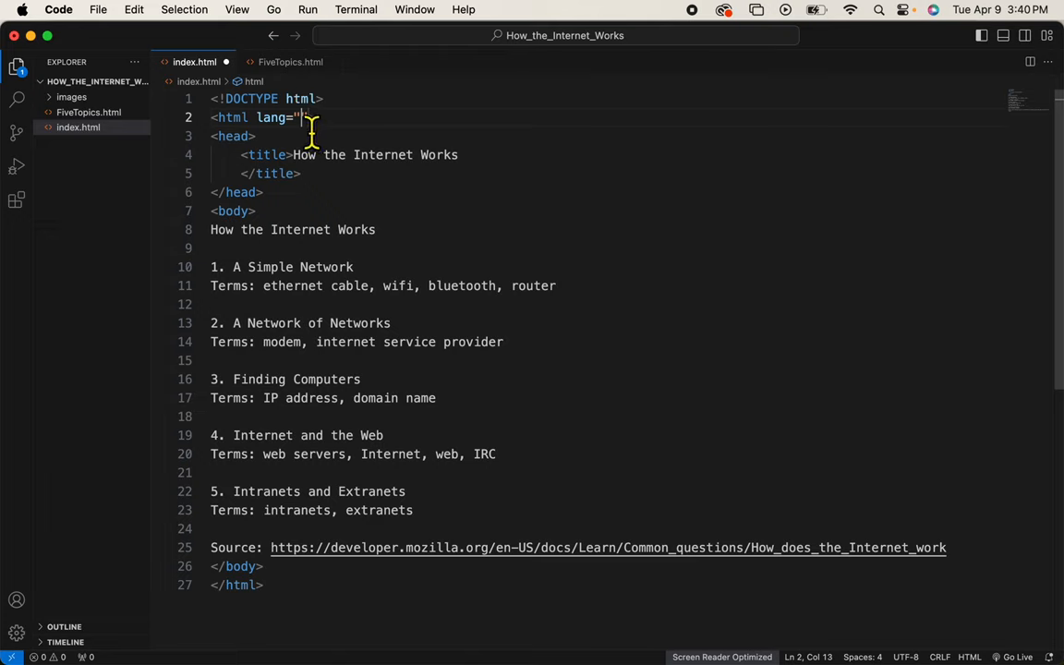
type("en")
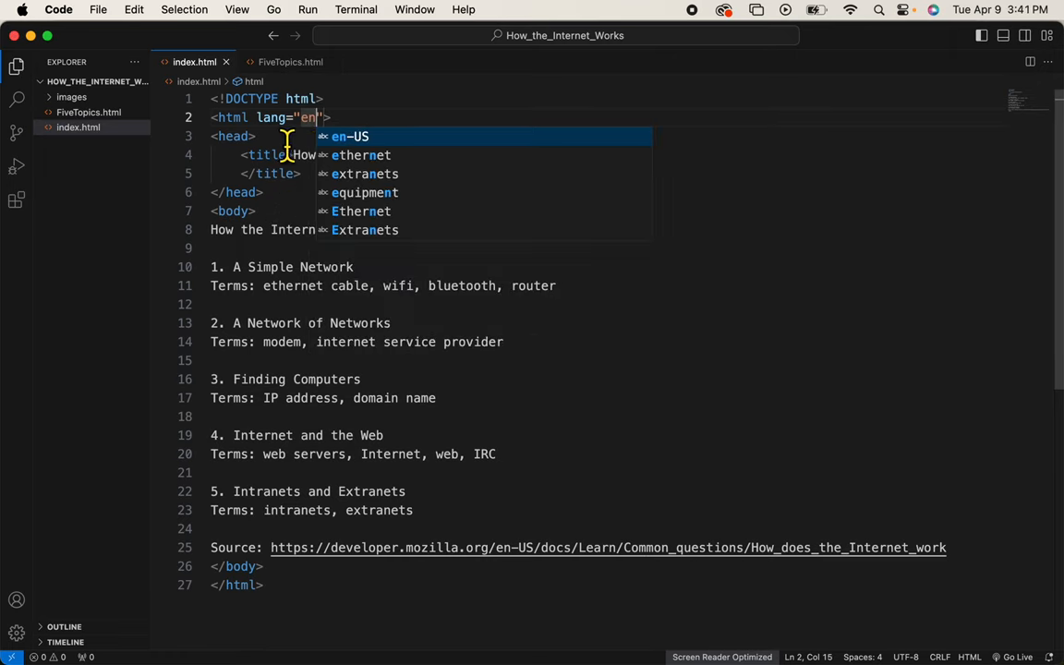
key("Enter")
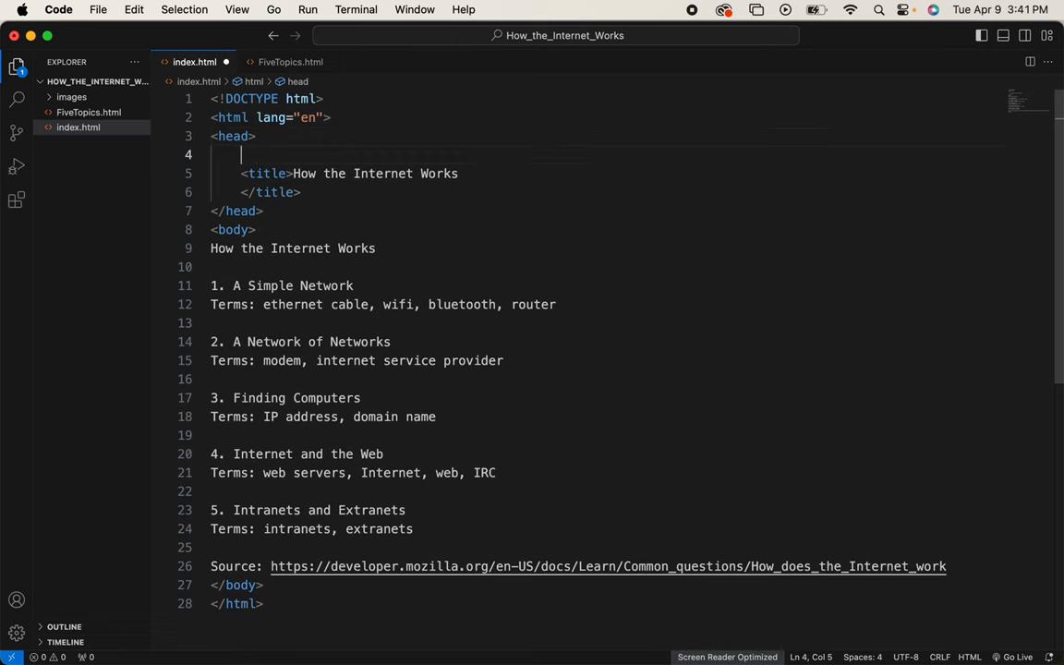
Step: Insert <meta charset="utf-8"> at the top of index.html's head and review the line
type("meta")
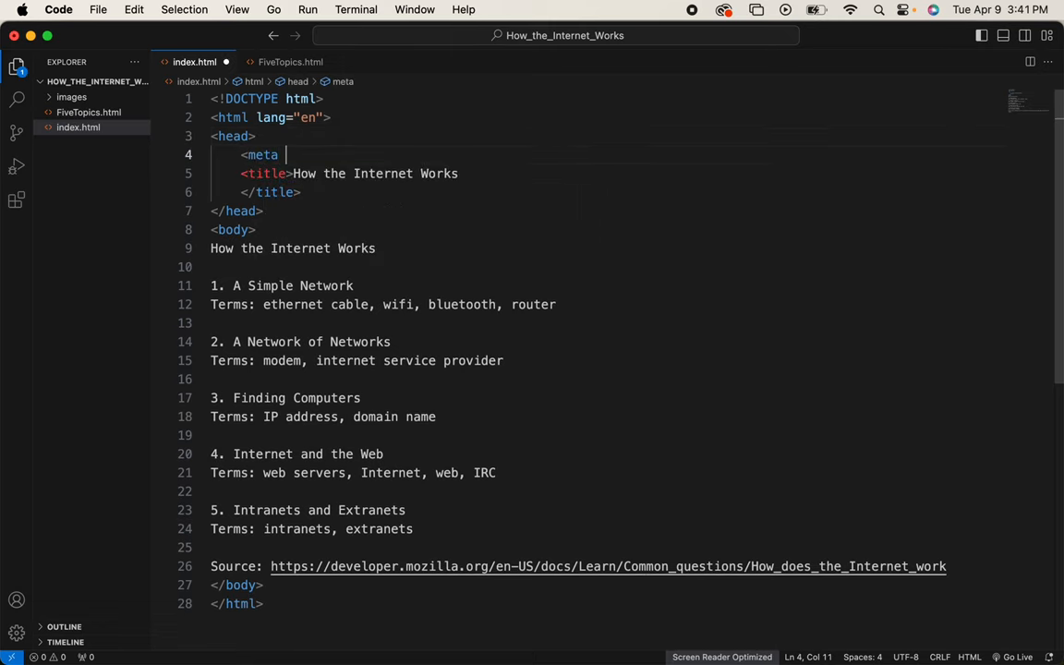
type("charset=\"")
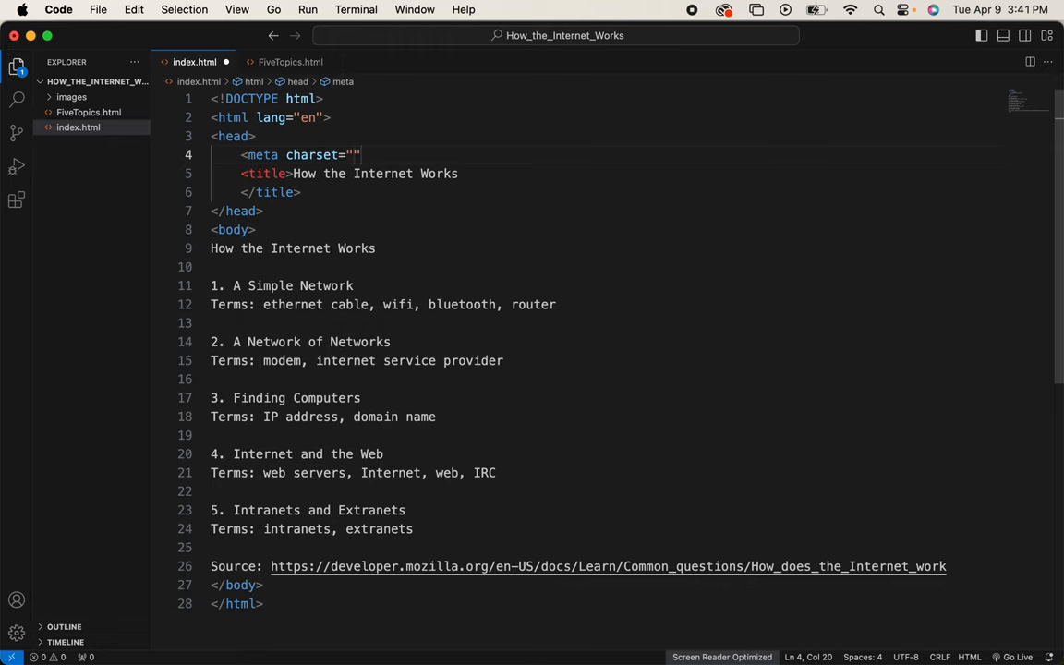
type("utf")
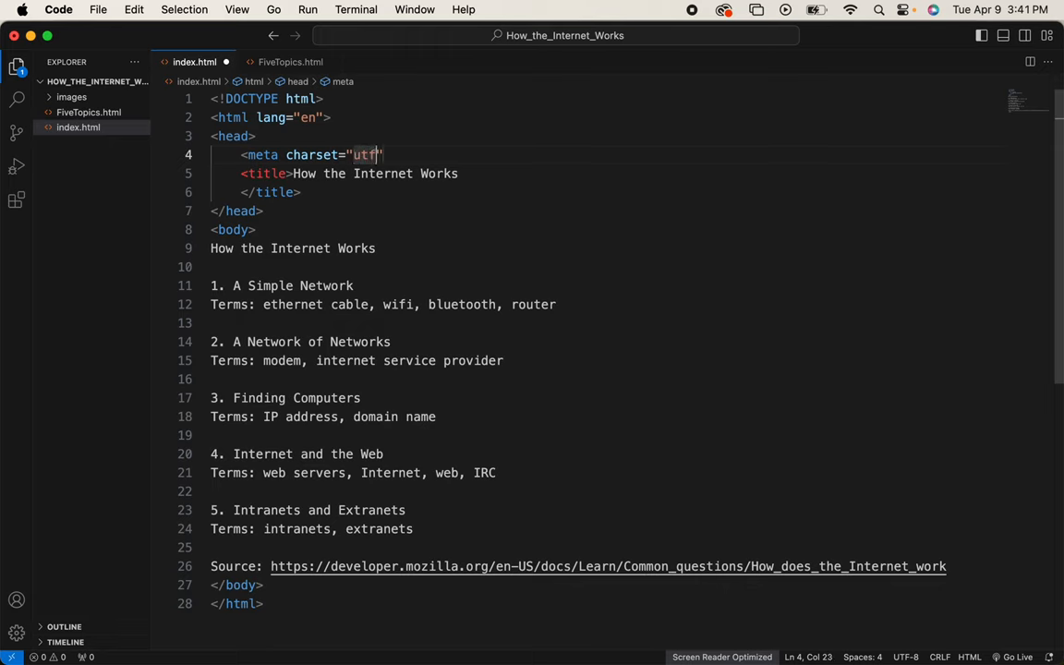
type("-8")
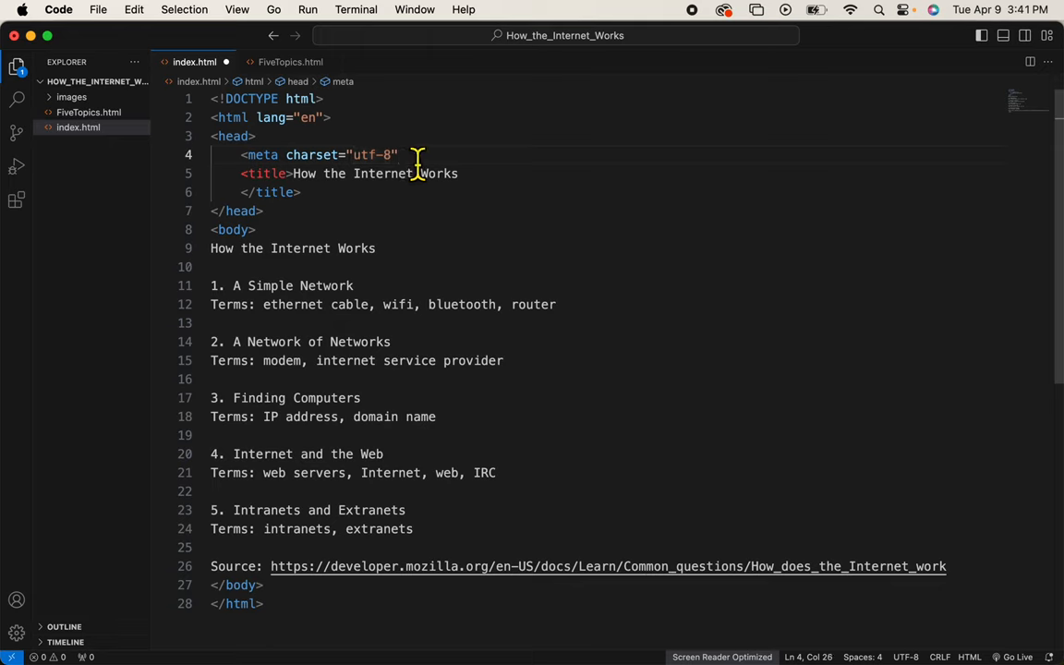
left_click_drag(399, 155, 211, 155)
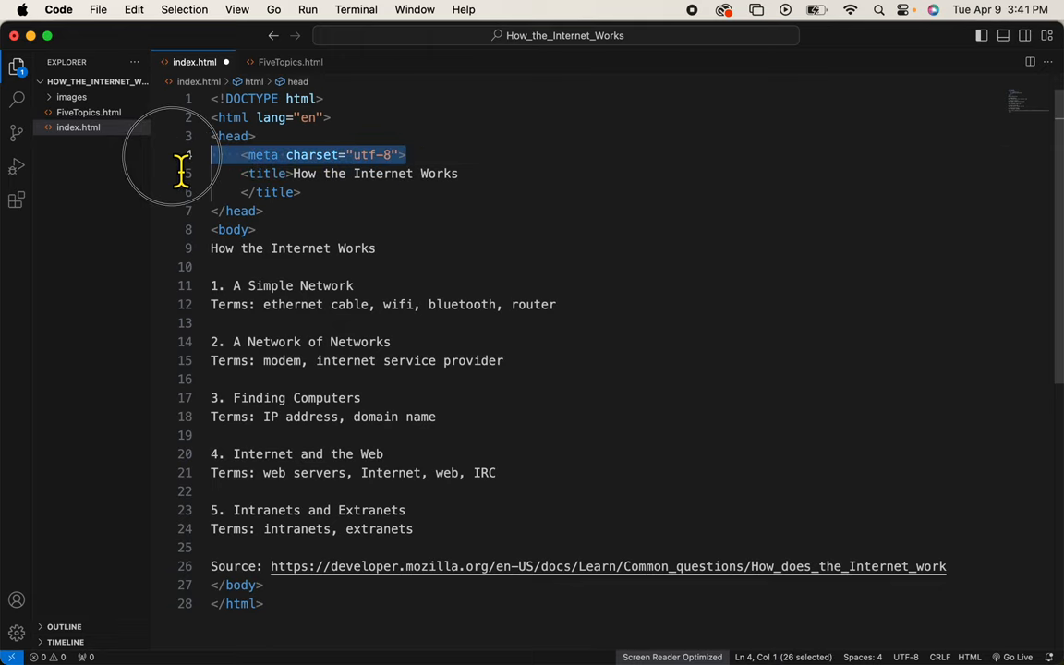
left_click(406, 156)
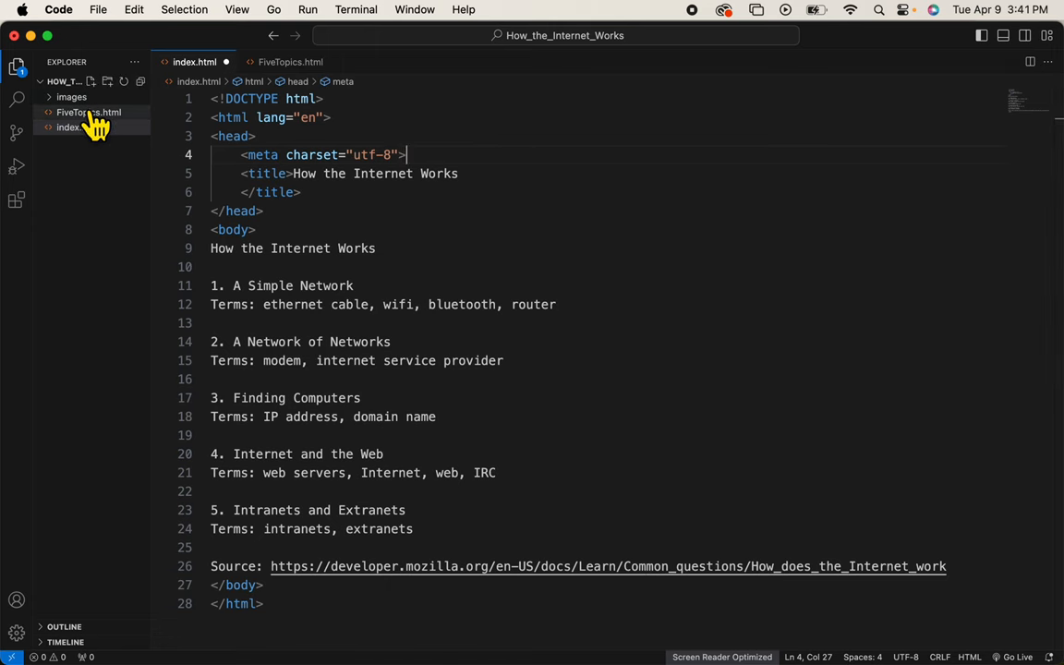
Step: Add lang="en" to FiveTopics.html's html tag and begin a <meta charset tag in its head
left_click(88, 113)
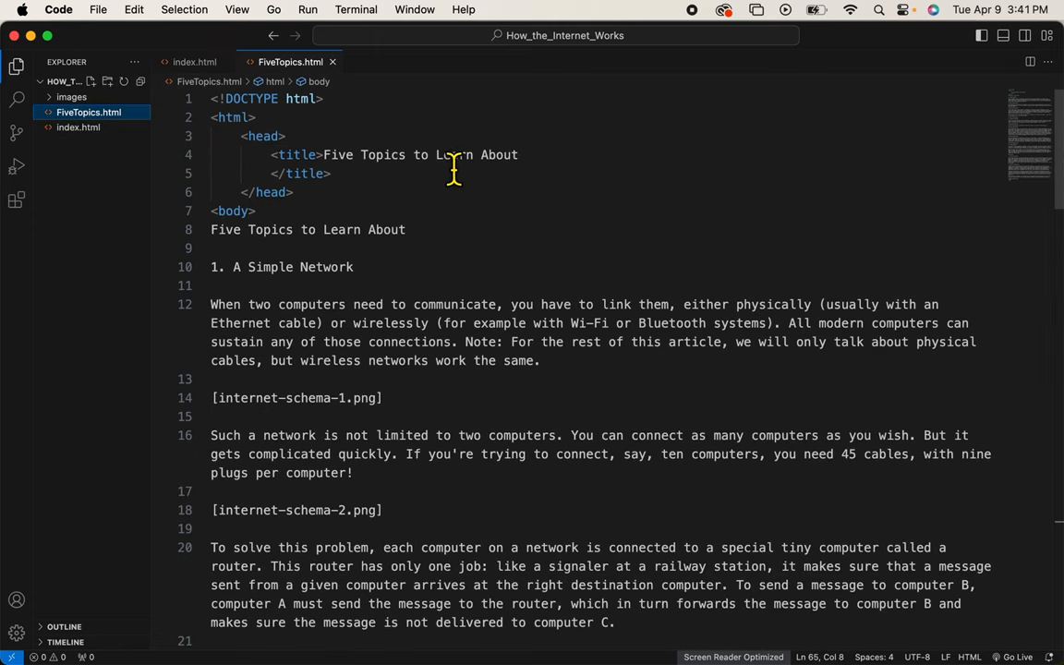
mouse_move(233, 118)
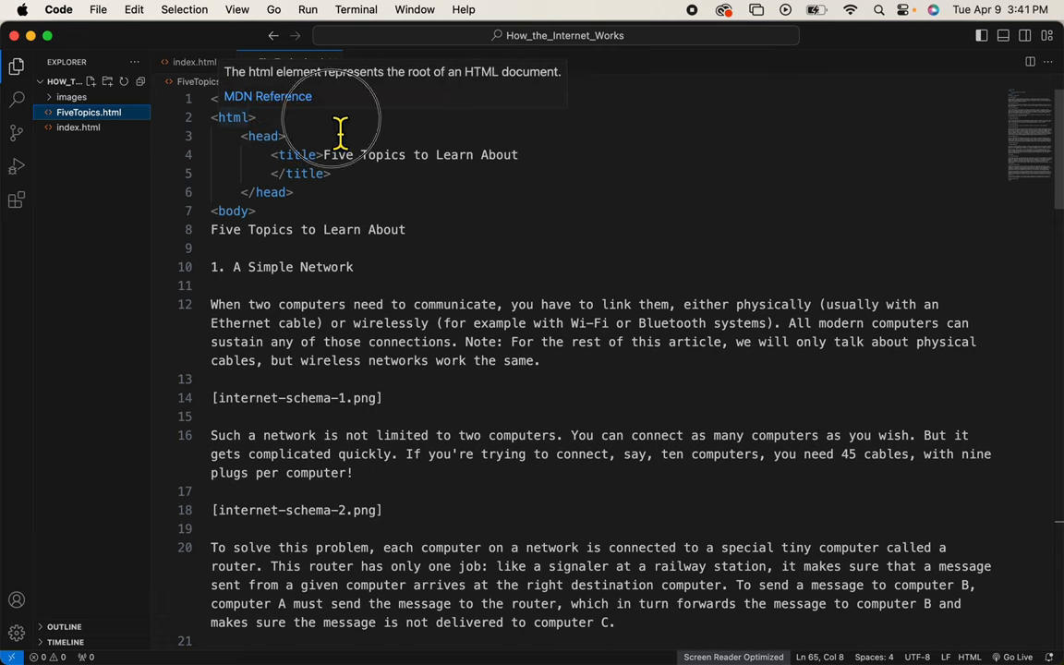
type("lang=\"en")
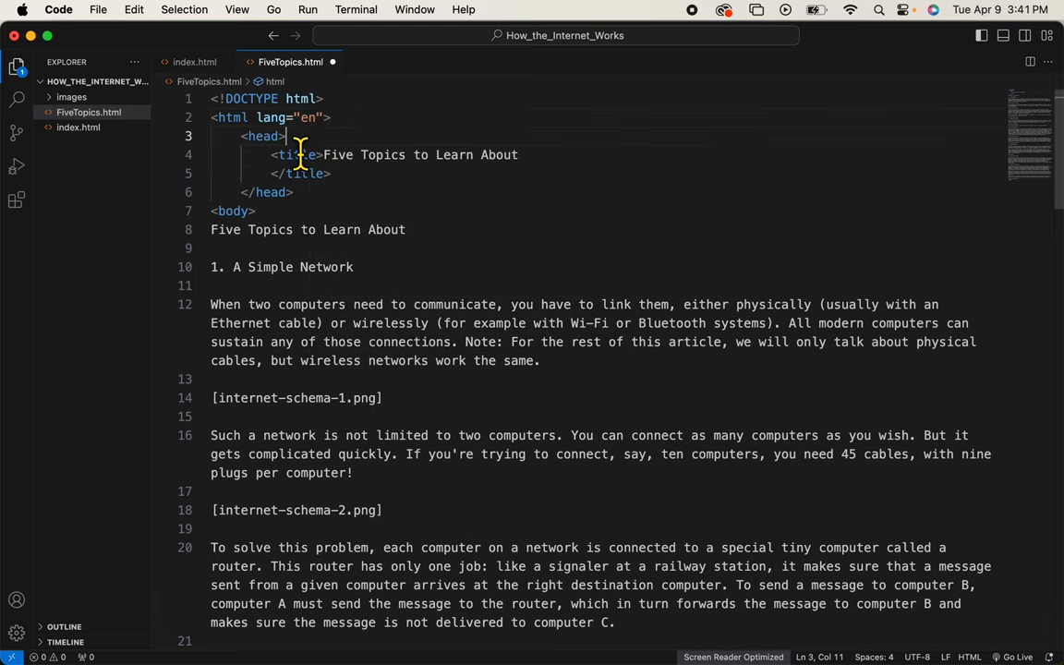
type("met")
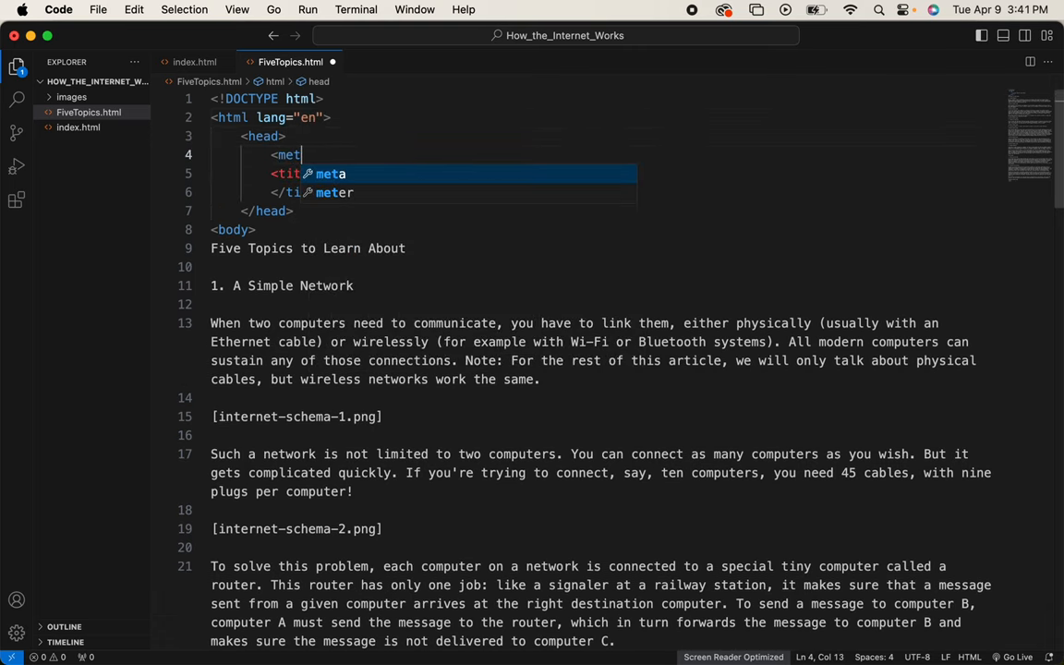
type("charset")
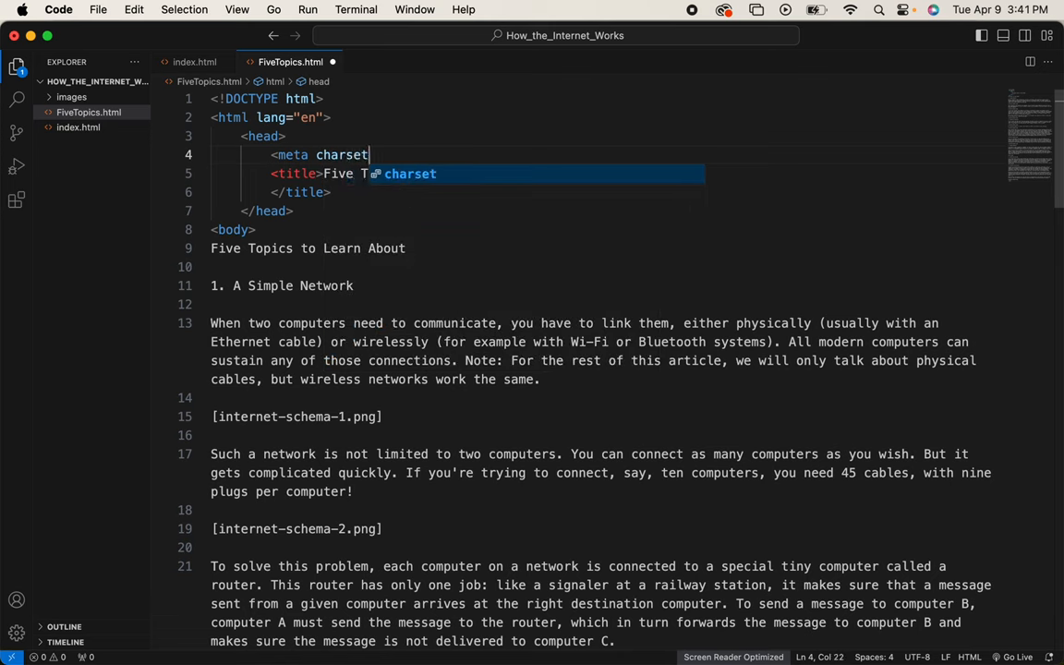